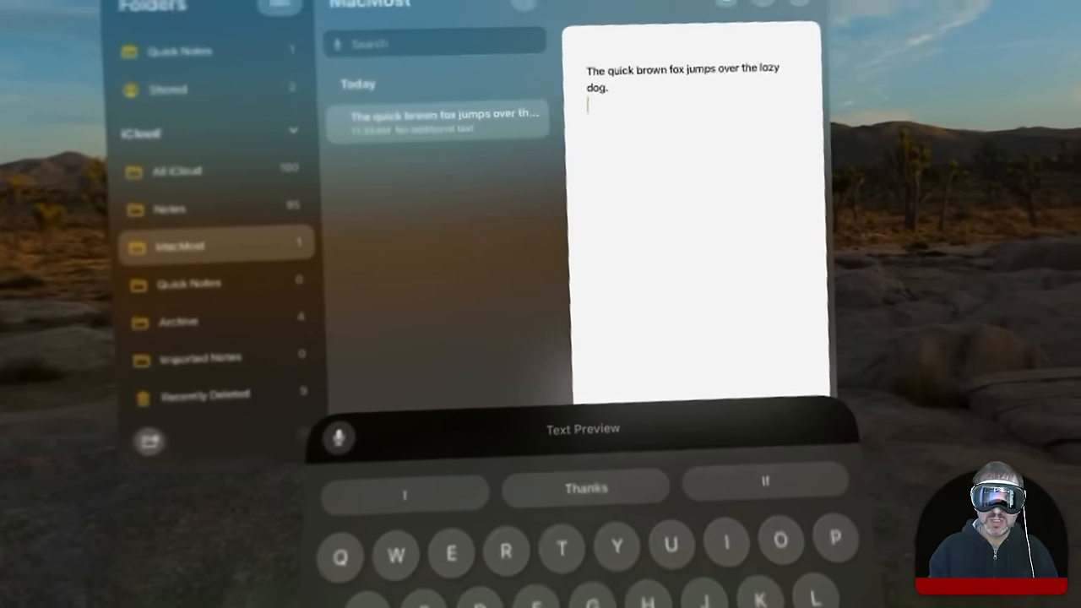
Type 'Hello worl' on the virtual keyboard below the quick brown fox sentence.
{"action": "type", "text": "H"}
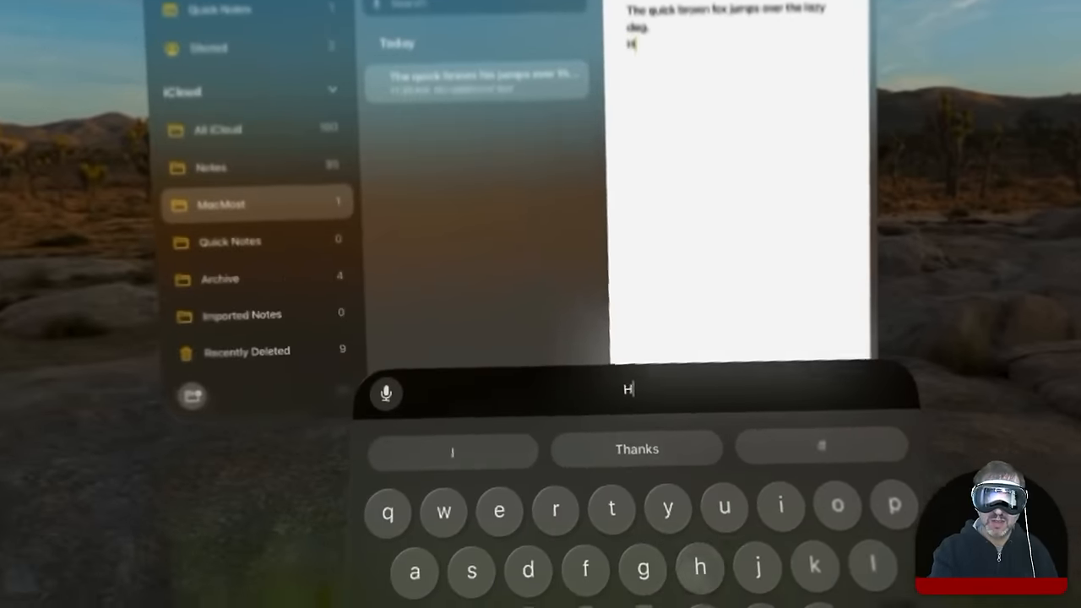
{"action": "type", "text": "ell"}
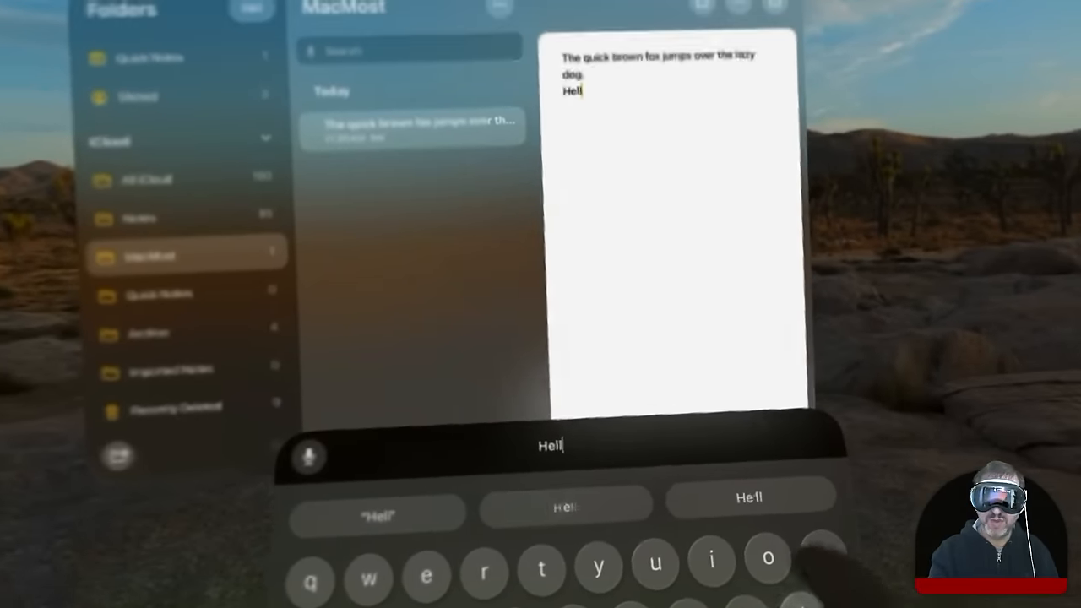
{"action": "type", "text": "o"}
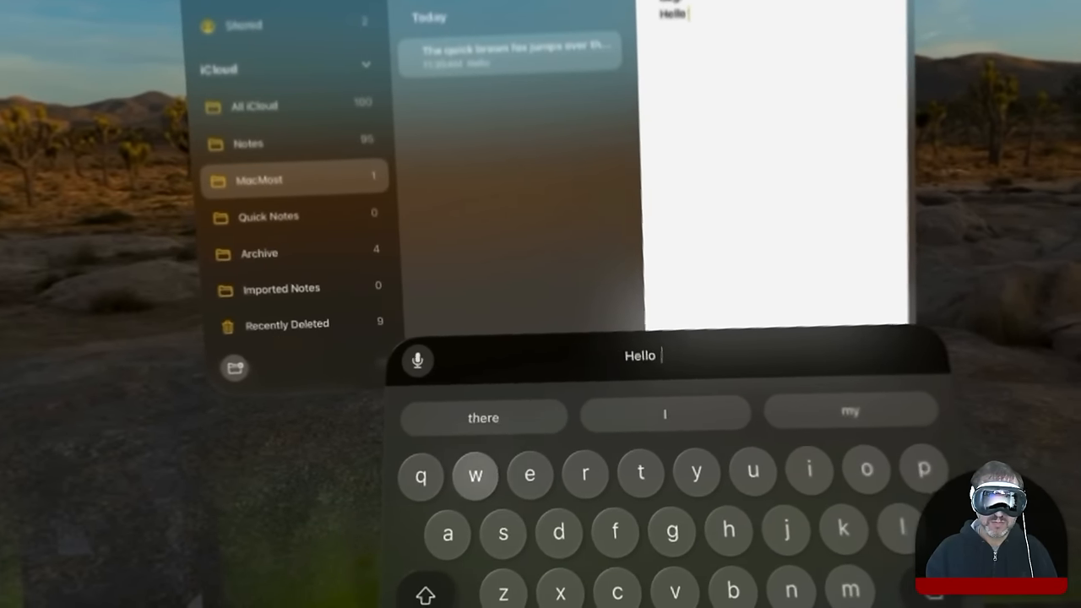
{"action": "type", "text": "wo"}
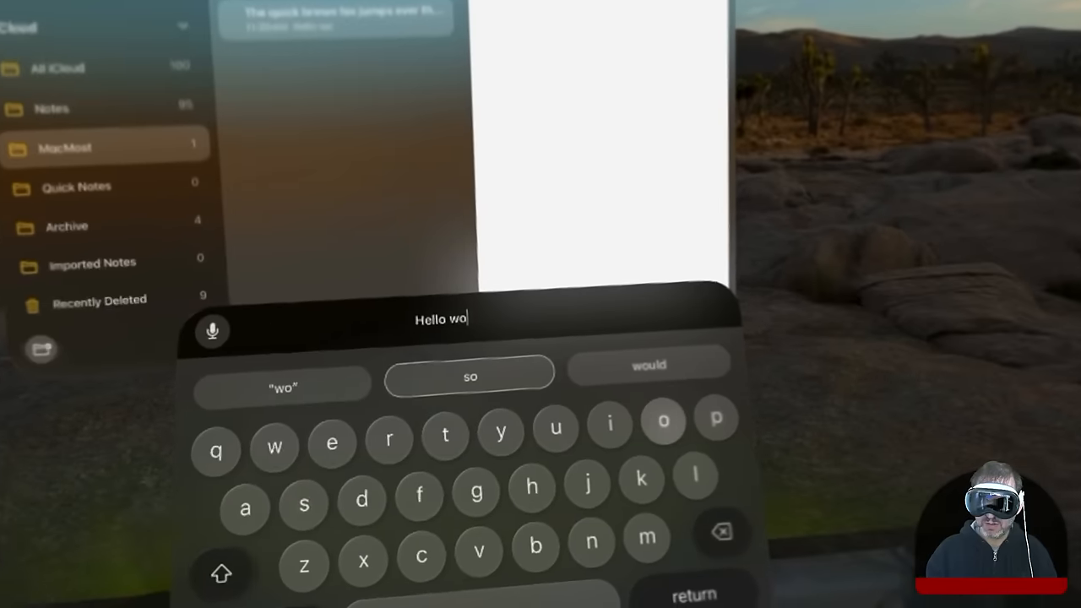
{"action": "type", "text": "rl"}
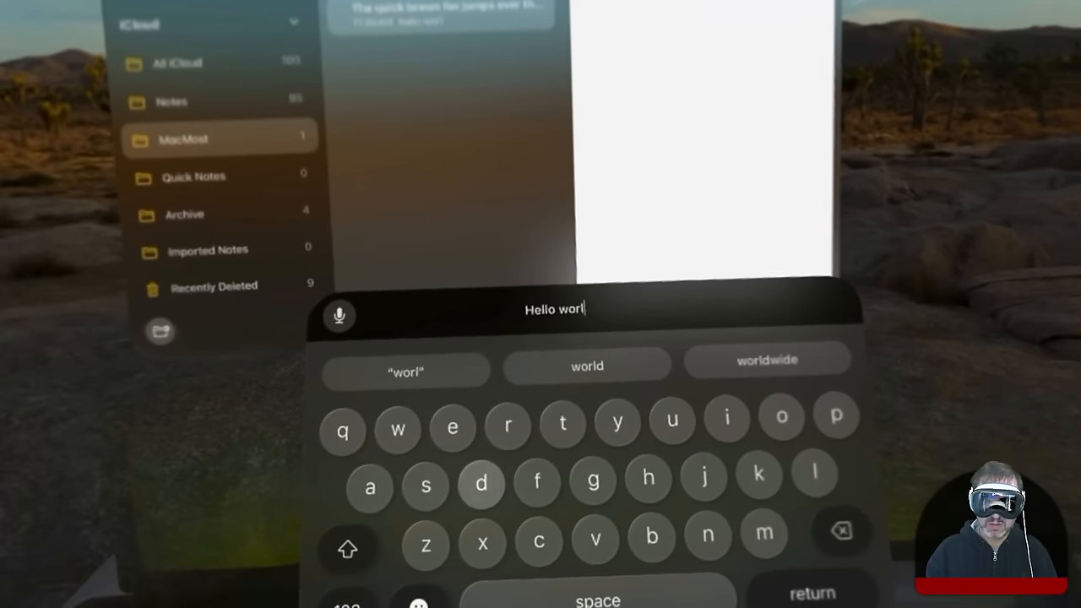
Accept the 'world' QuickType suggestion, then long-press e to show accented variants.
{"action": "left_click", "coordinate": [587, 365]}
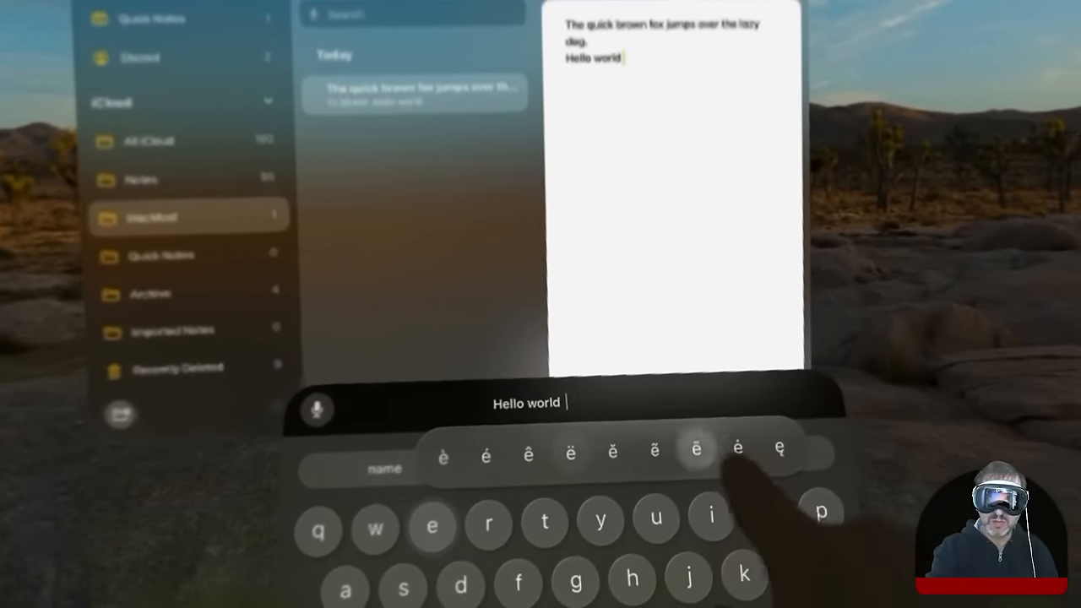
{"action": "left_click", "coordinate": [697, 448]}
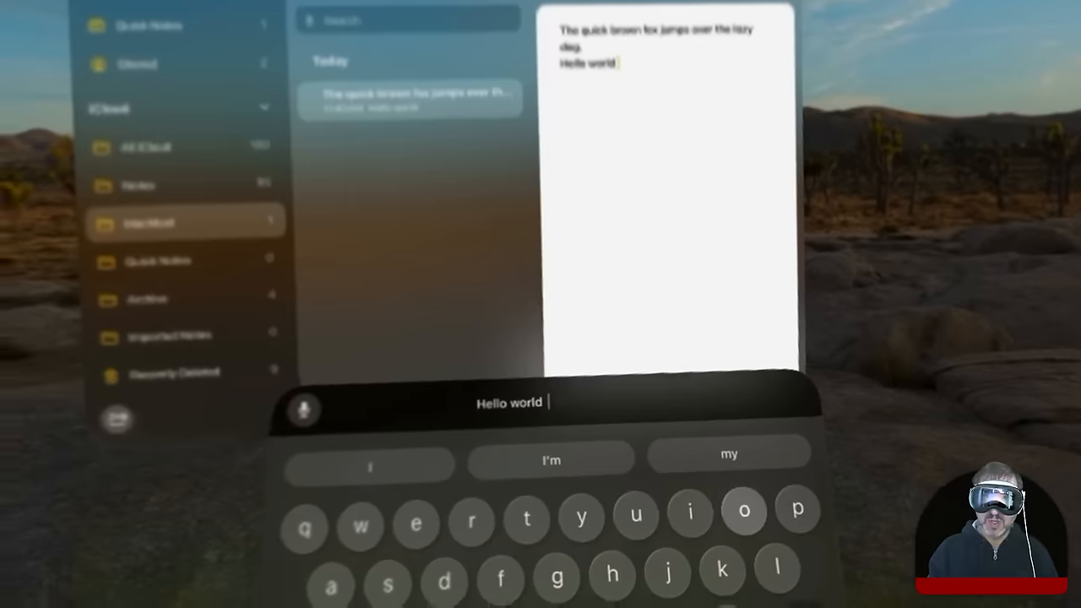
Type 'omw' and accept its 'On my way!' expansion after Hello world.
{"action": "type", "text": "om"}
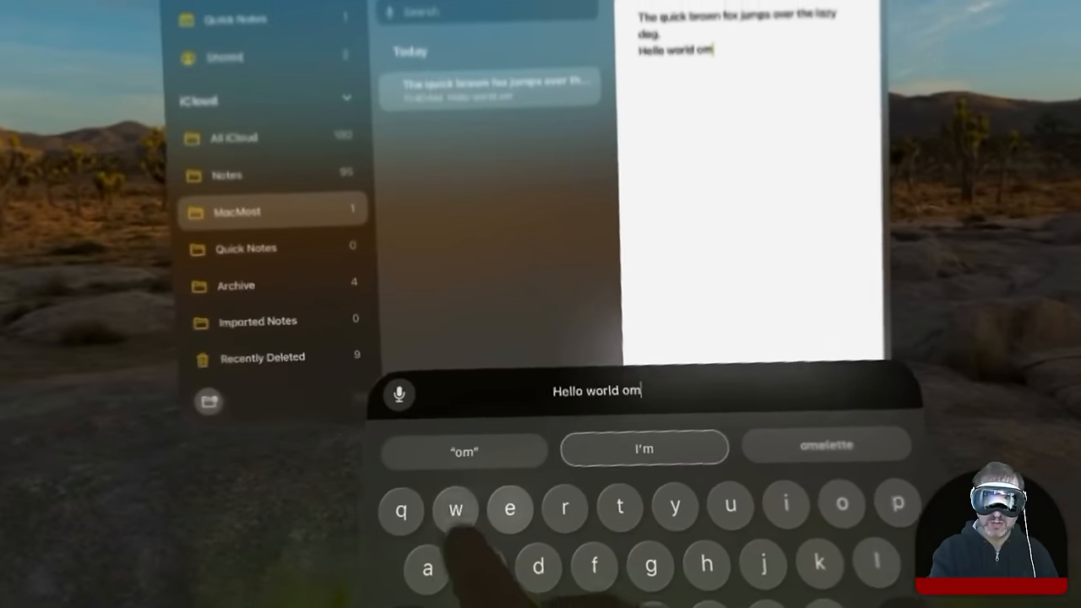
{"action": "type", "text": "w"}
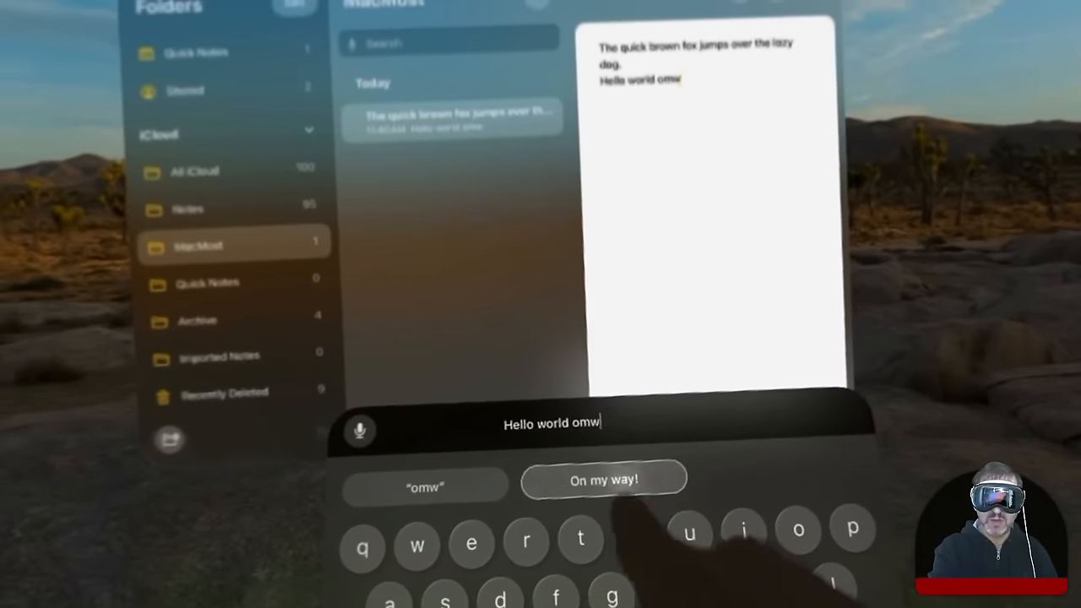
{"action": "left_click", "coordinate": [603, 479]}
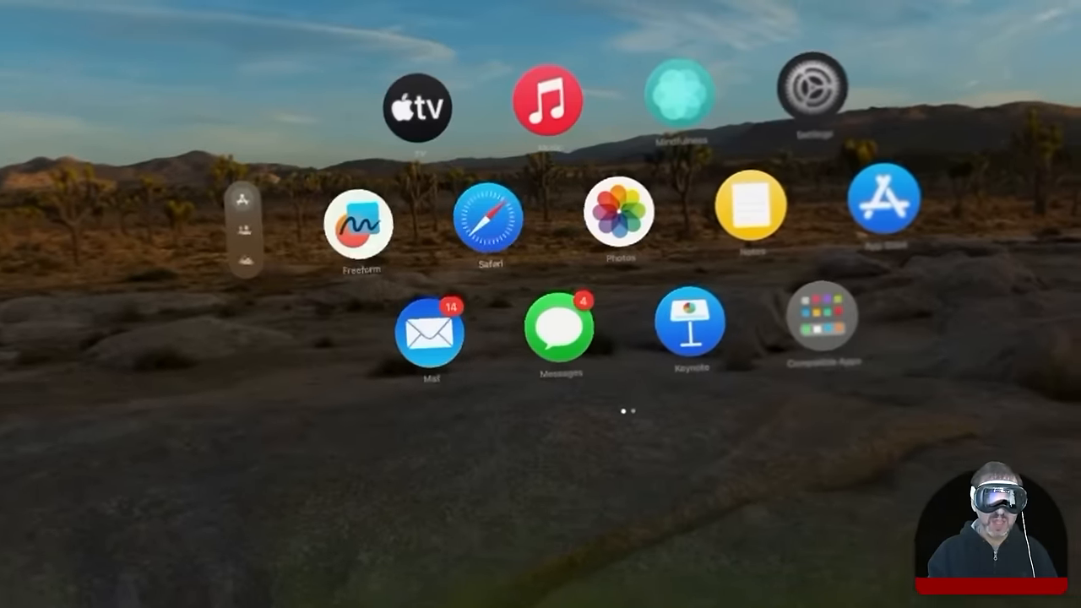
Open Settings from Home View and go to General > Keyboard > Text Replacement.
{"action": "left_click", "coordinate": [812, 99]}
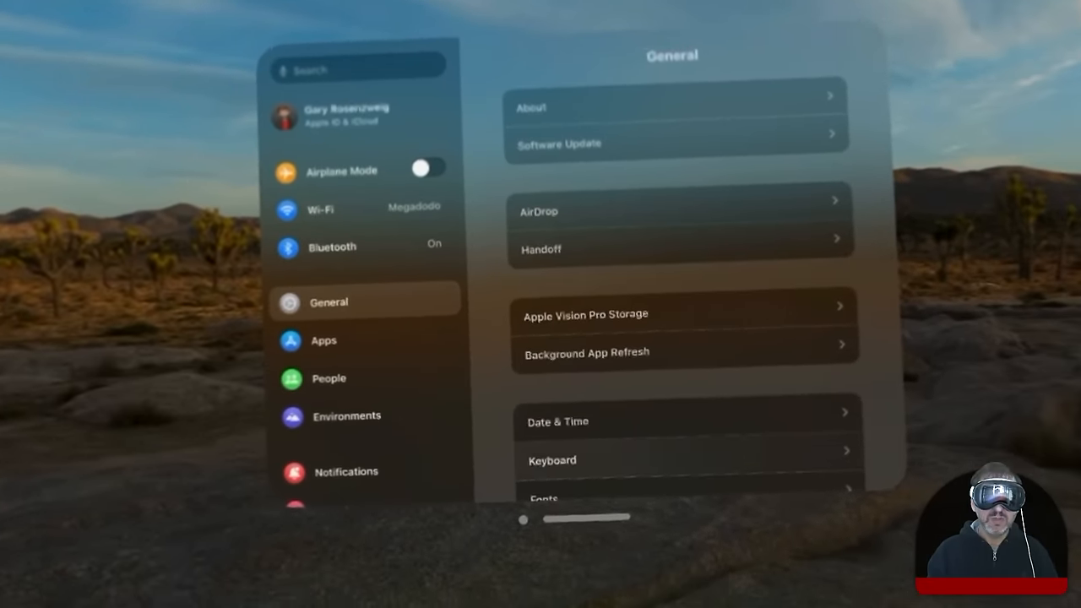
{"action": "left_click", "coordinate": [552, 460]}
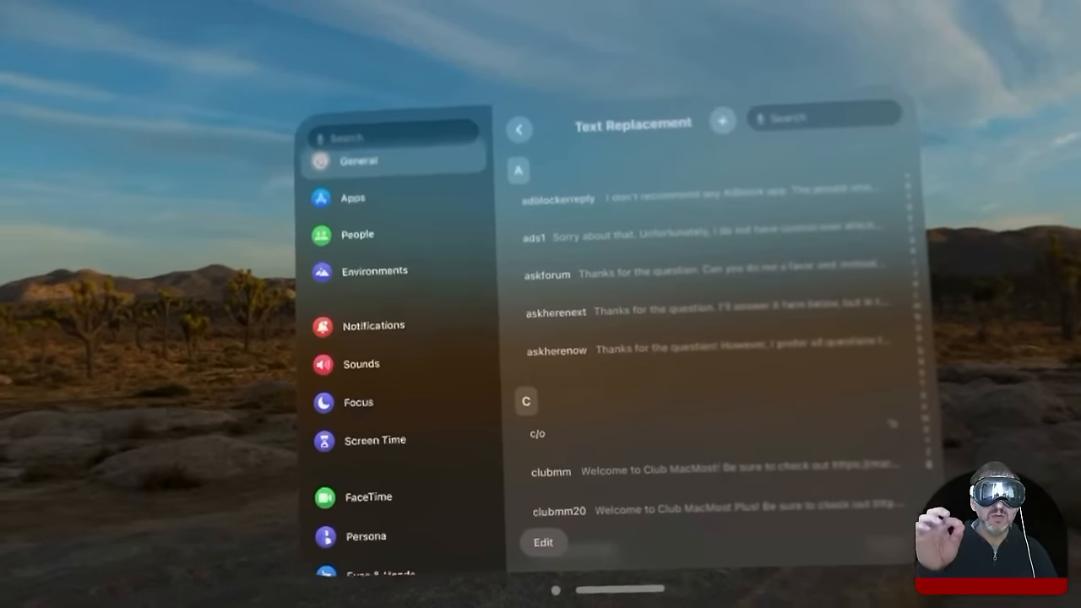
Go to Accessibility > Voice Control > Commands and view the Text Editing commands.
{"action": "left_click", "coordinate": [378, 445]}
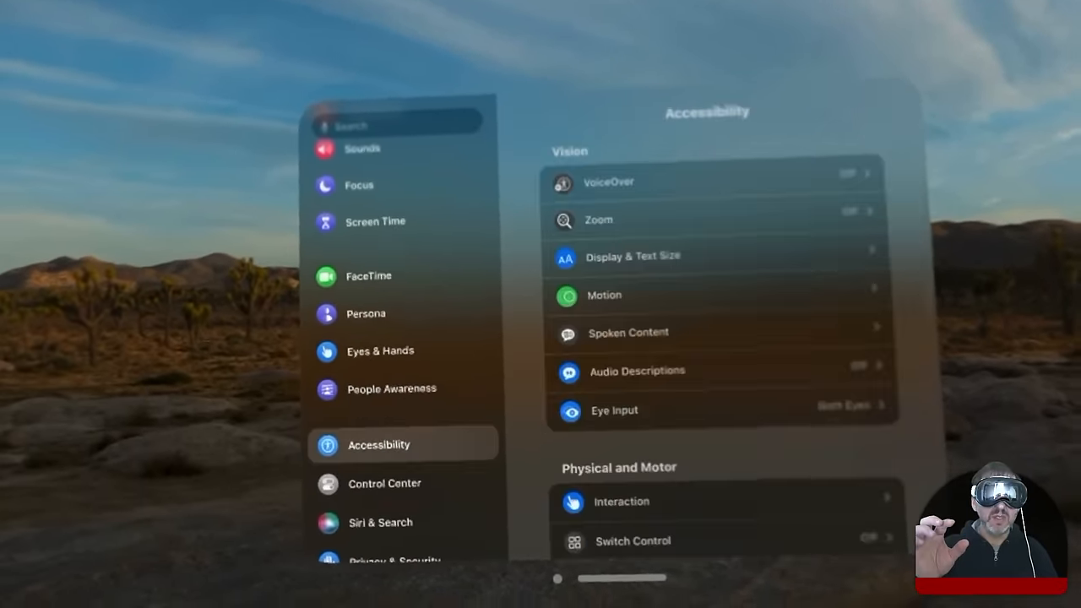
{"action": "scroll", "scroll_direction": "down", "scroll_amount": 3}
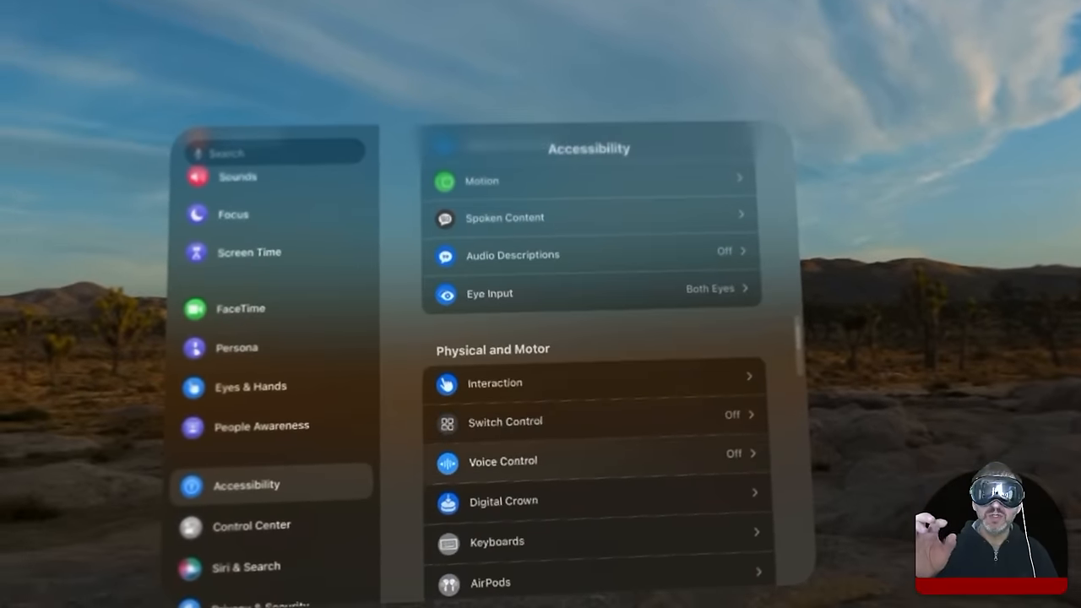
{"action": "left_click", "coordinate": [503, 461]}
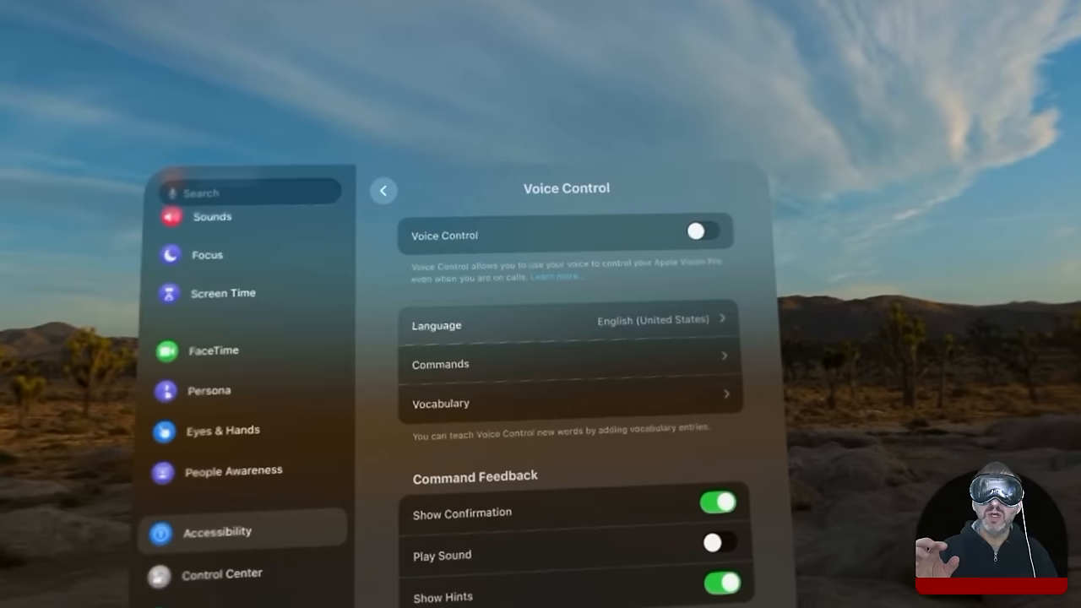
{"action": "left_click", "coordinate": [440, 364]}
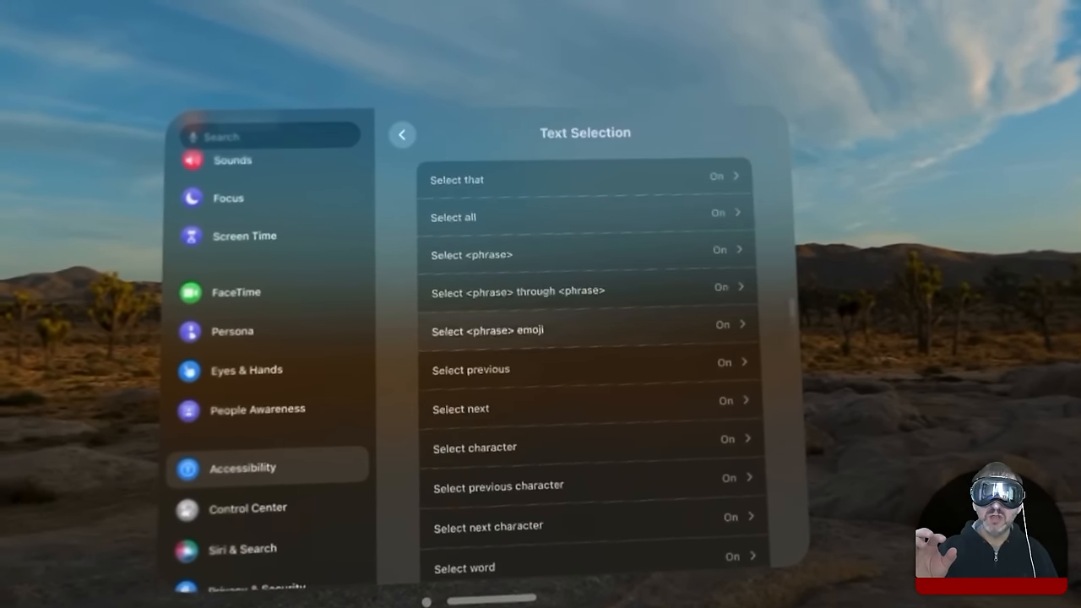
{"action": "left_click", "coordinate": [402, 134]}
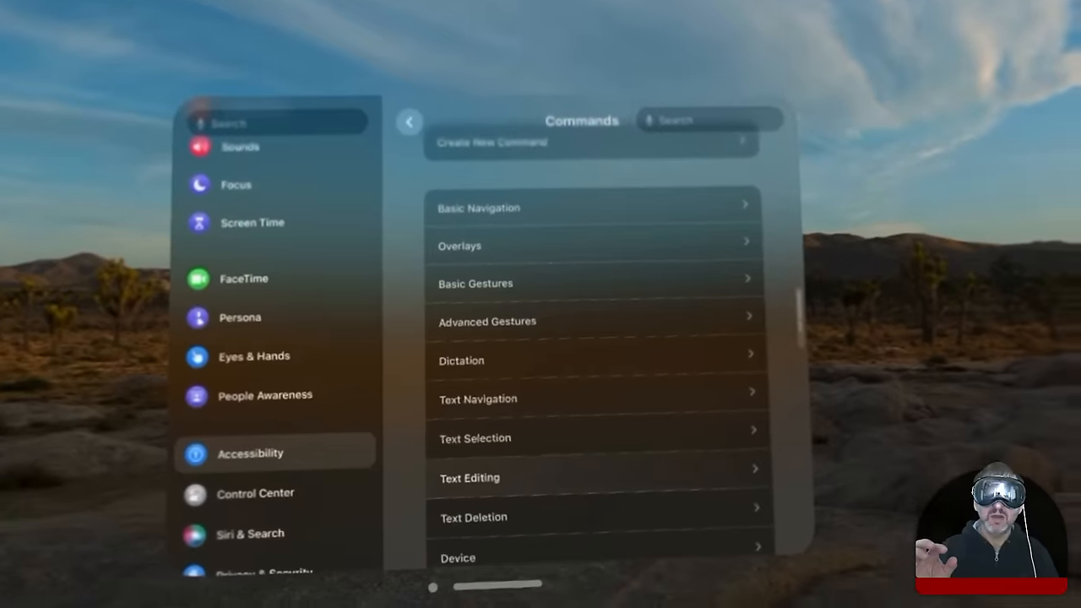
{"action": "left_click", "coordinate": [470, 477]}
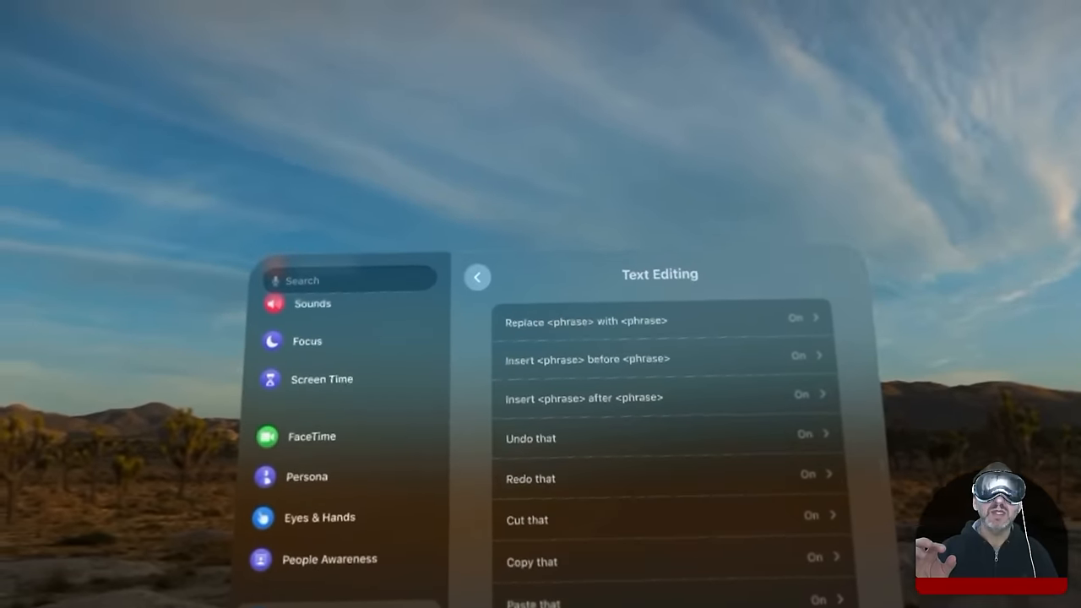
{"action": "left_click", "coordinate": [477, 276]}
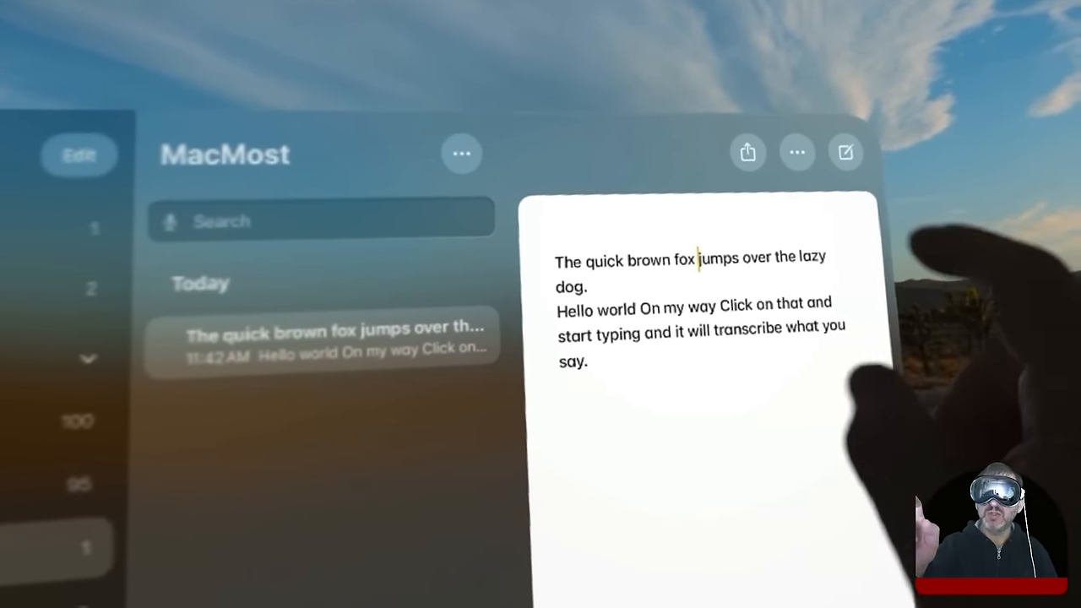
Double-tap a word in the dictated MacMost note to select it.
{"action": "double_click", "coordinate": [639, 303]}
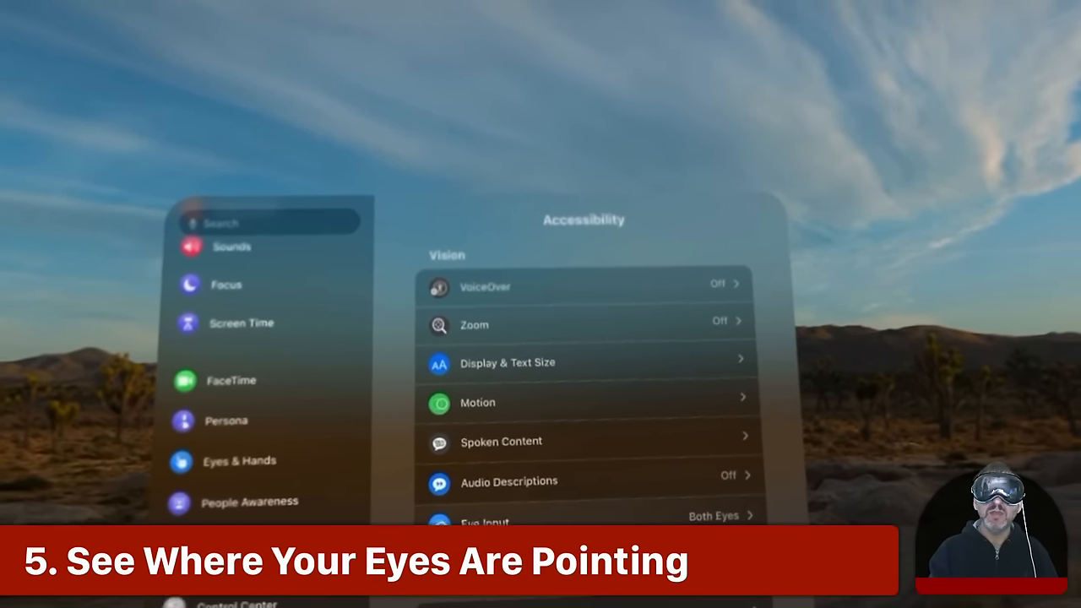
Scroll through the Vision section of the Accessibility settings.
{"action": "scroll", "scroll_direction": "down", "scroll_amount": 3}
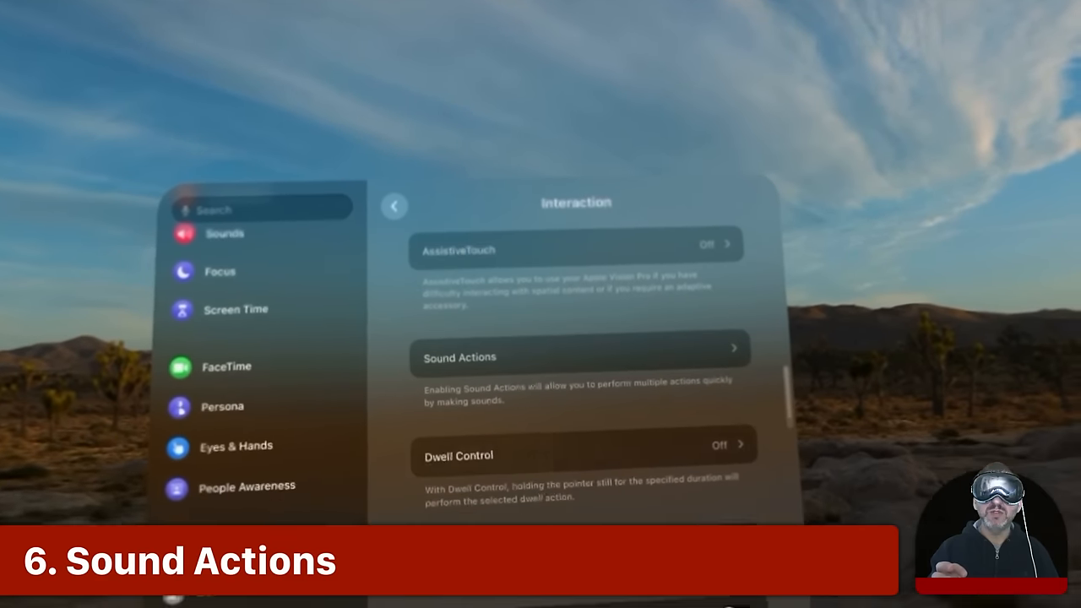
Open Sound Actions, review the actions for the Click sound, then return to the sounds list.
{"action": "left_click", "coordinate": [579, 356]}
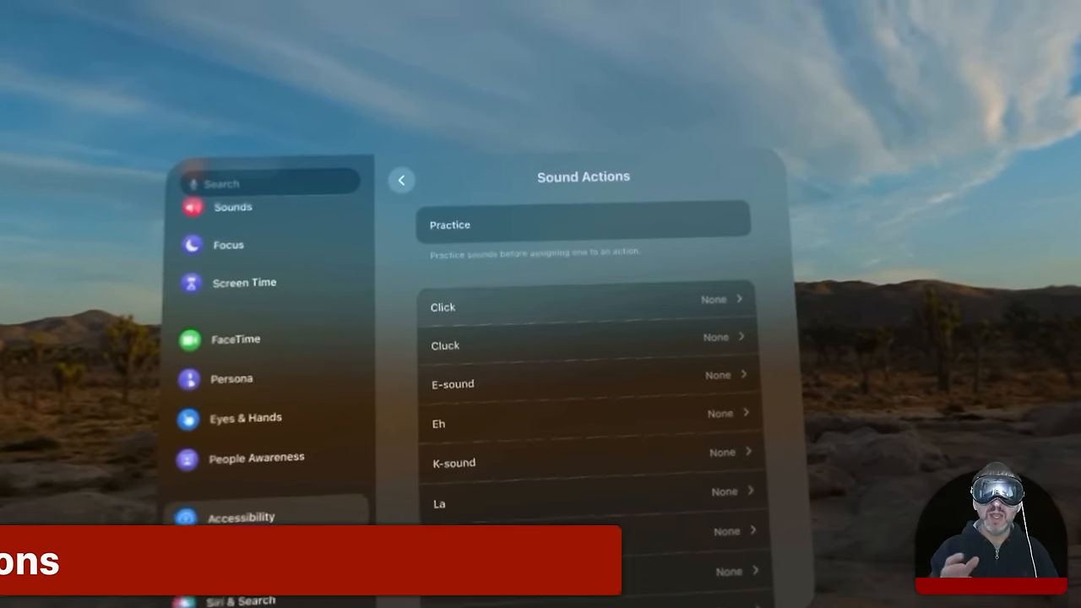
{"action": "left_click", "coordinate": [582, 306]}
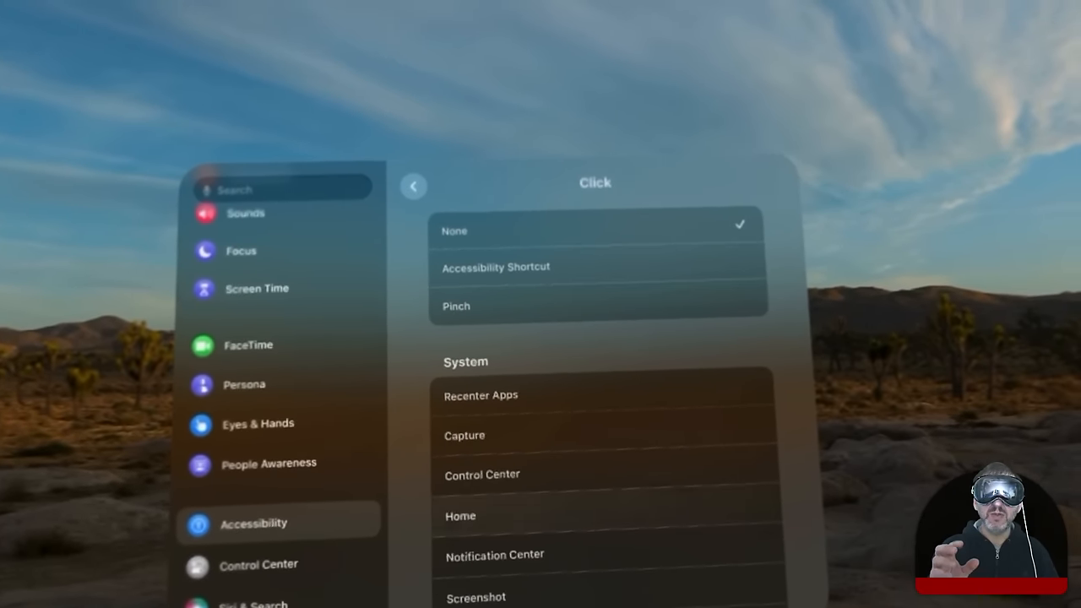
{"action": "scroll", "scroll_direction": "down", "scroll_amount": 3}
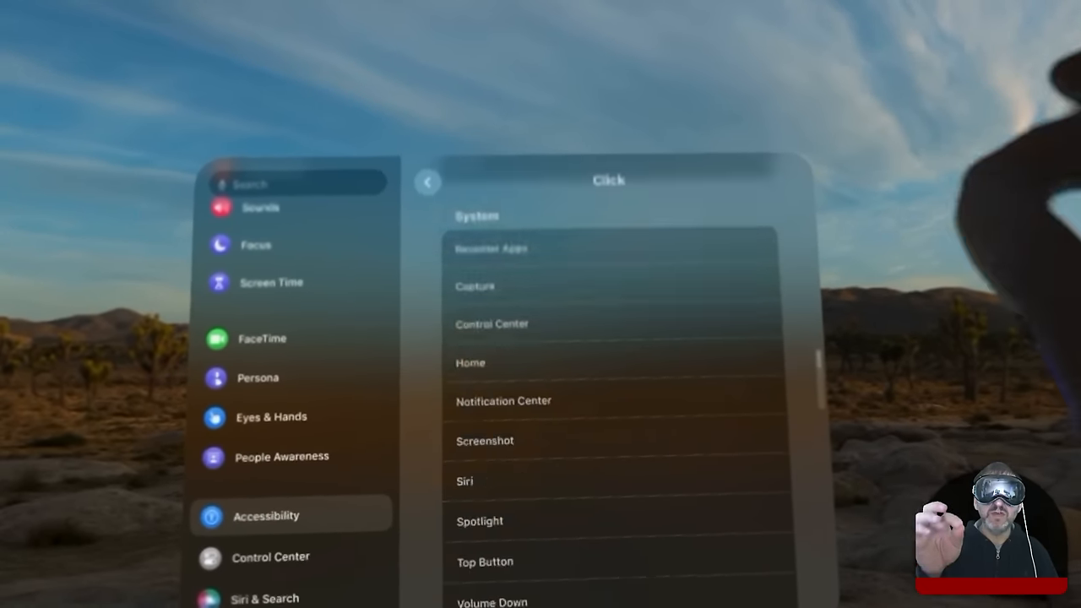
{"action": "scroll", "scroll_direction": "down", "scroll_amount": 3}
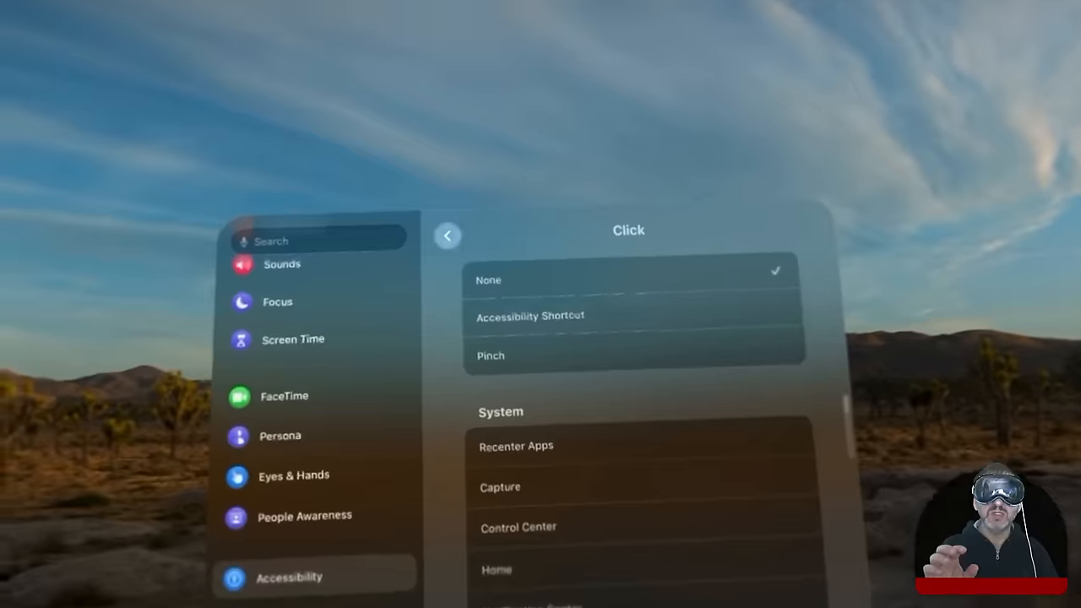
{"action": "left_click", "coordinate": [447, 236]}
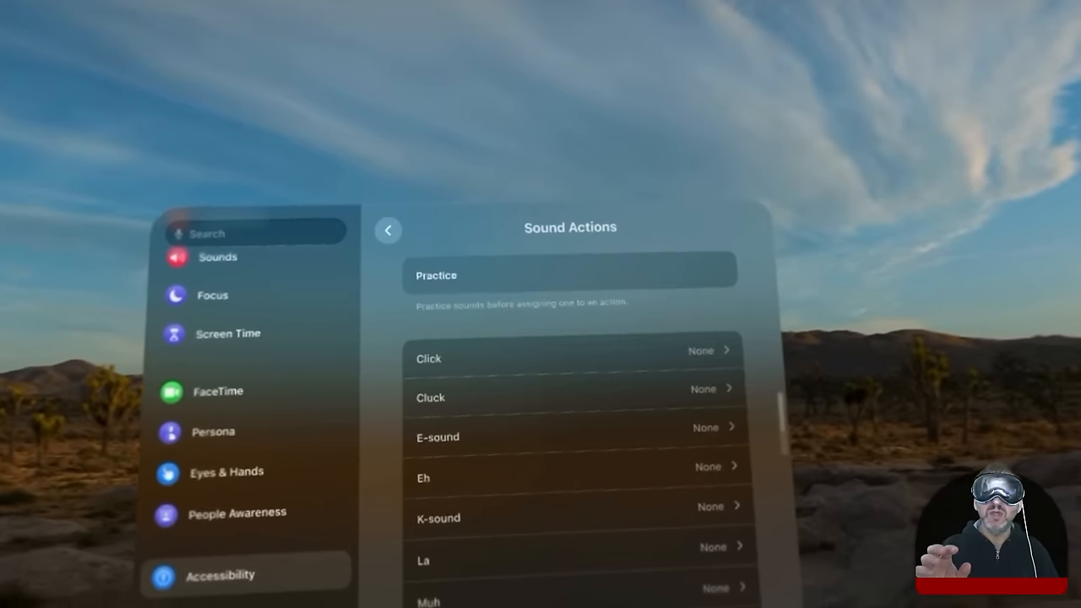
Run a Practice Sounds session, finish with Done, and go back to Interaction.
{"action": "left_click", "coordinate": [570, 275]}
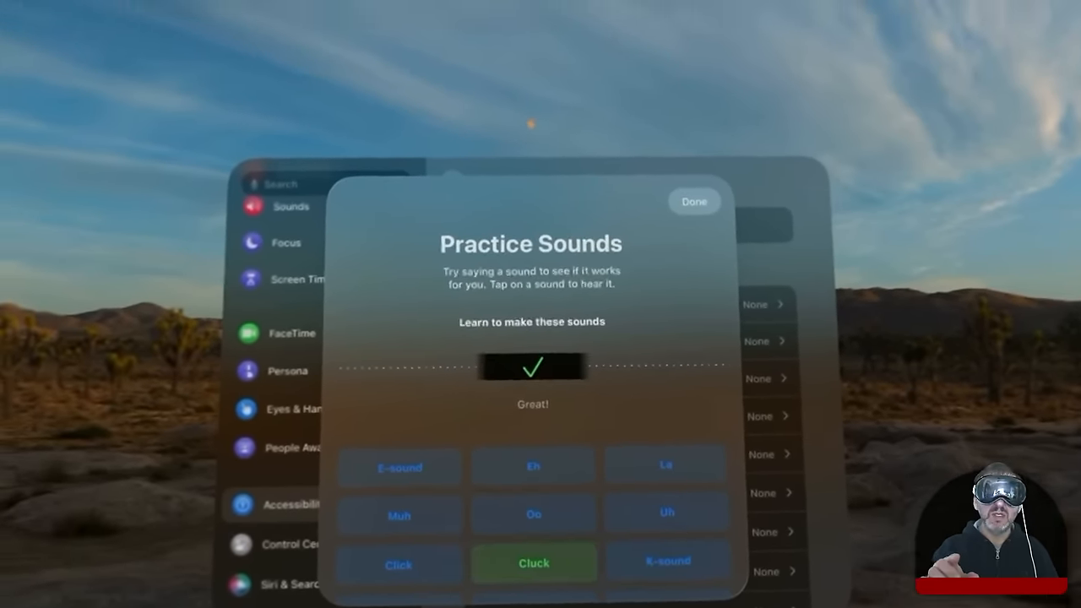
{"action": "left_click", "coordinate": [693, 201]}
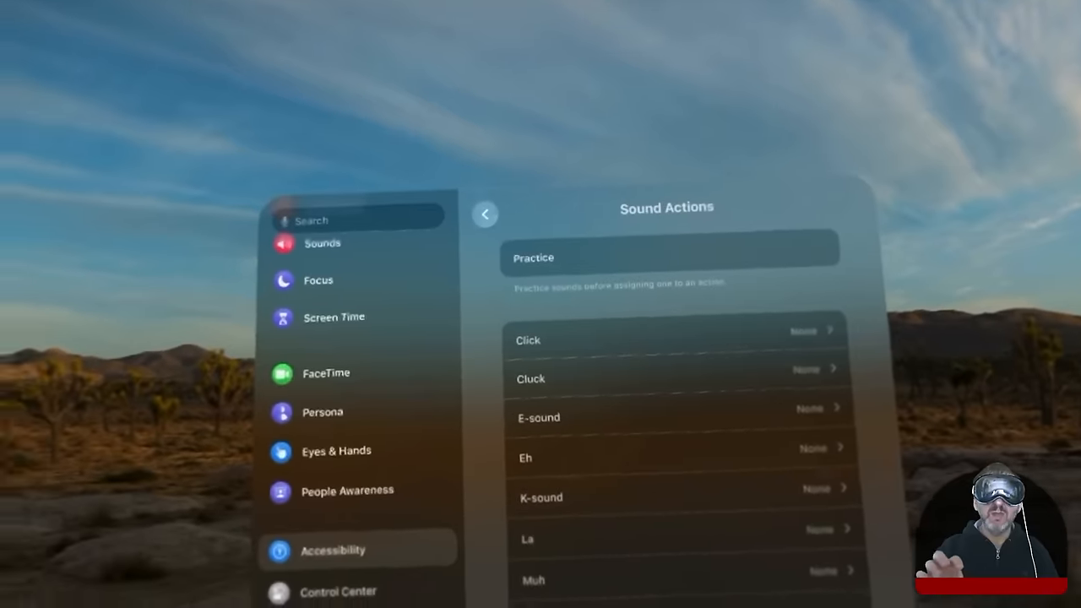
{"action": "left_click", "coordinate": [485, 214]}
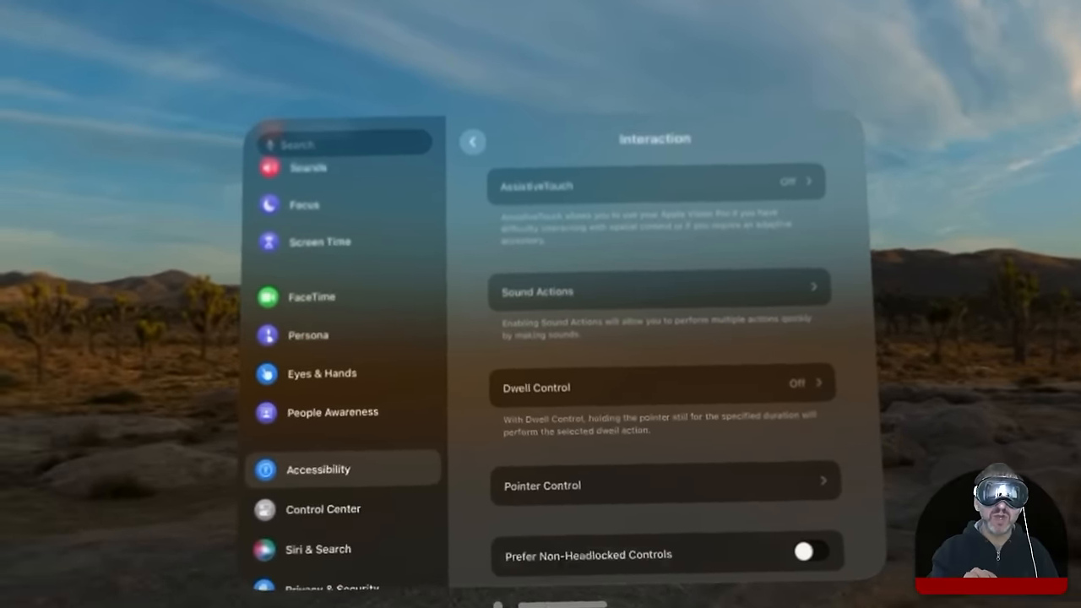
Return to Accessibility and open Accessibility Shortcut under General.
{"action": "left_click", "coordinate": [472, 141]}
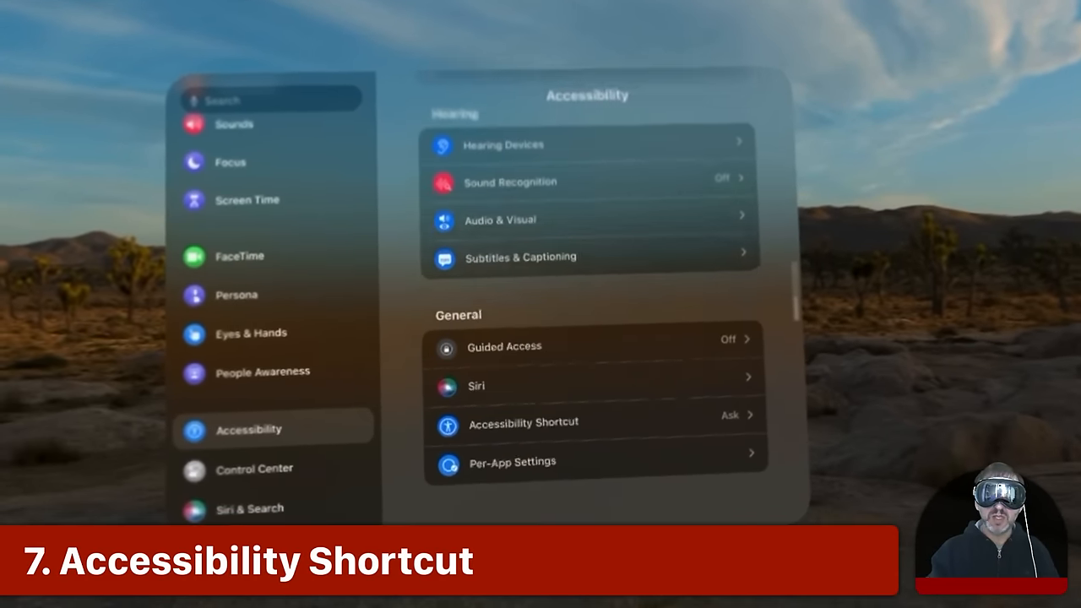
{"action": "left_click", "coordinate": [523, 422]}
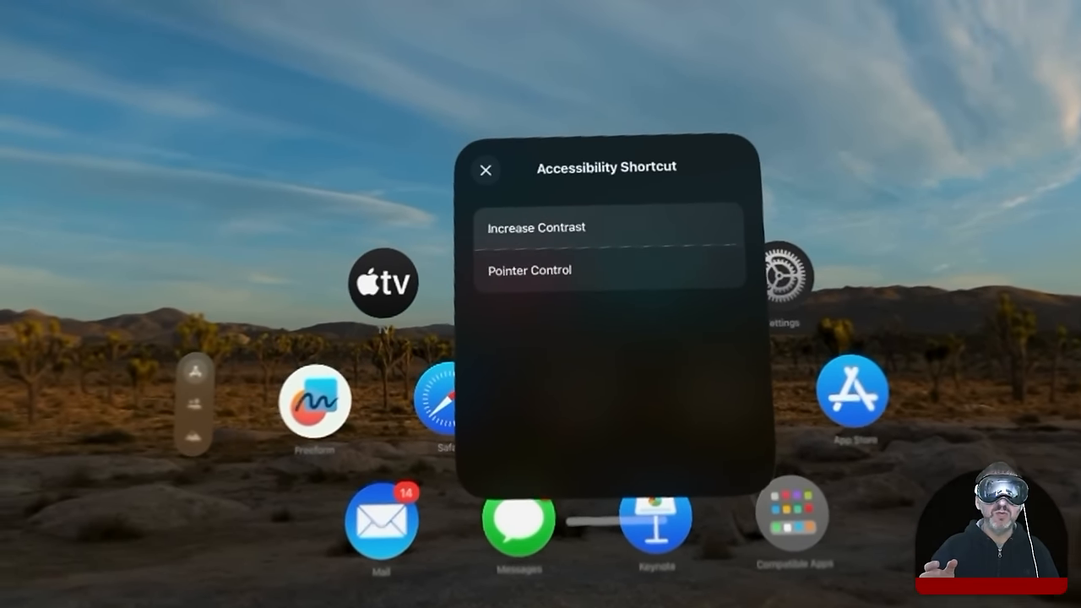
Bring up the Accessibility Shortcut menu listing Increase Contrast and Pointer Control.
{"action": "left_click", "coordinate": [485, 169]}
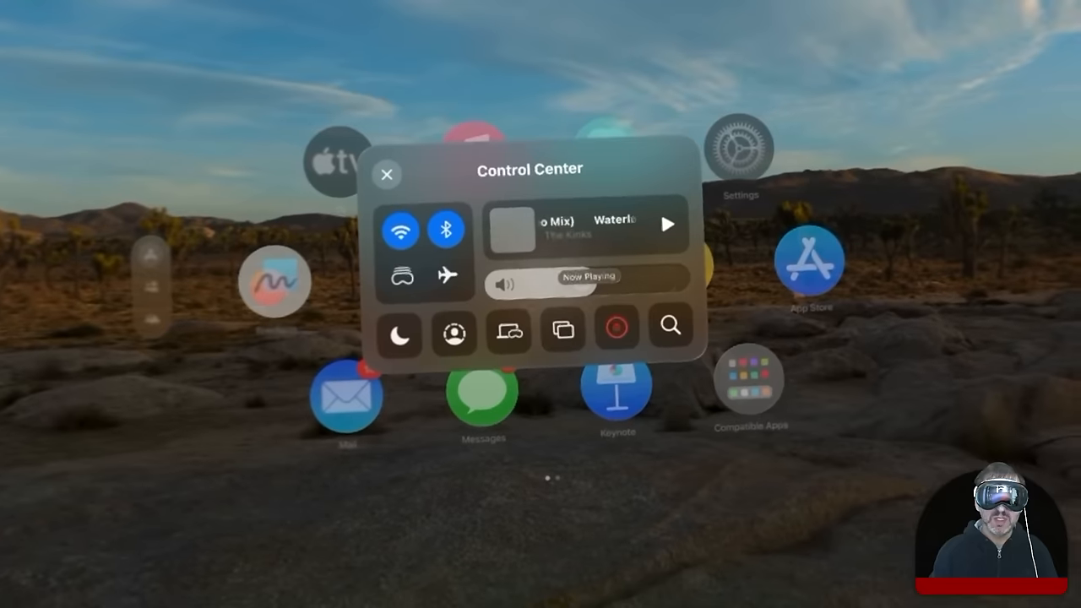
Open Control Center and start Mirror My View to share the headset view.
{"action": "left_click", "coordinate": [387, 174]}
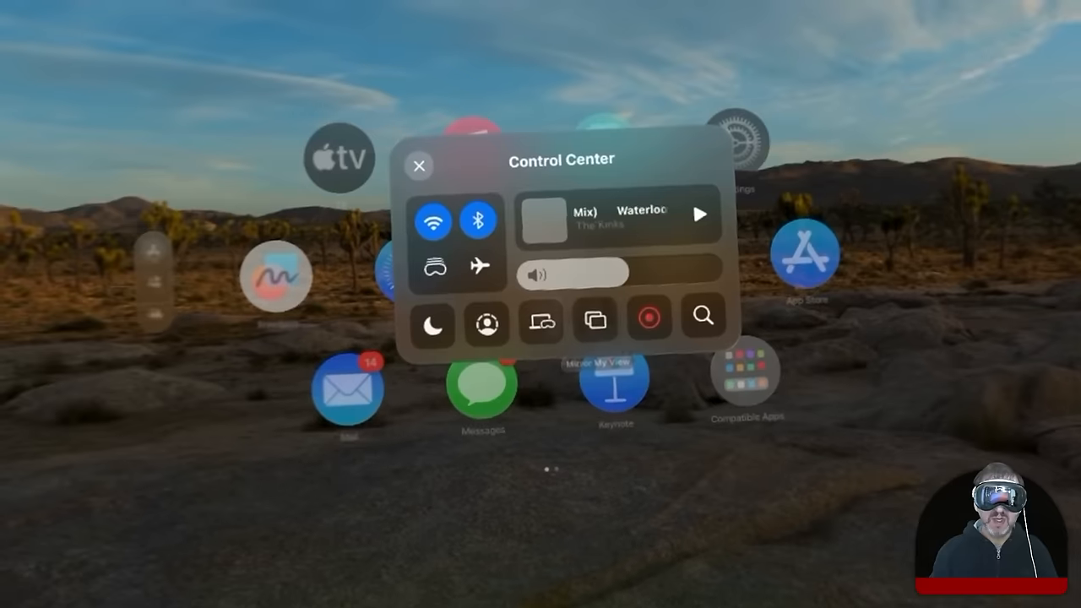
{"action": "left_click", "coordinate": [419, 164]}
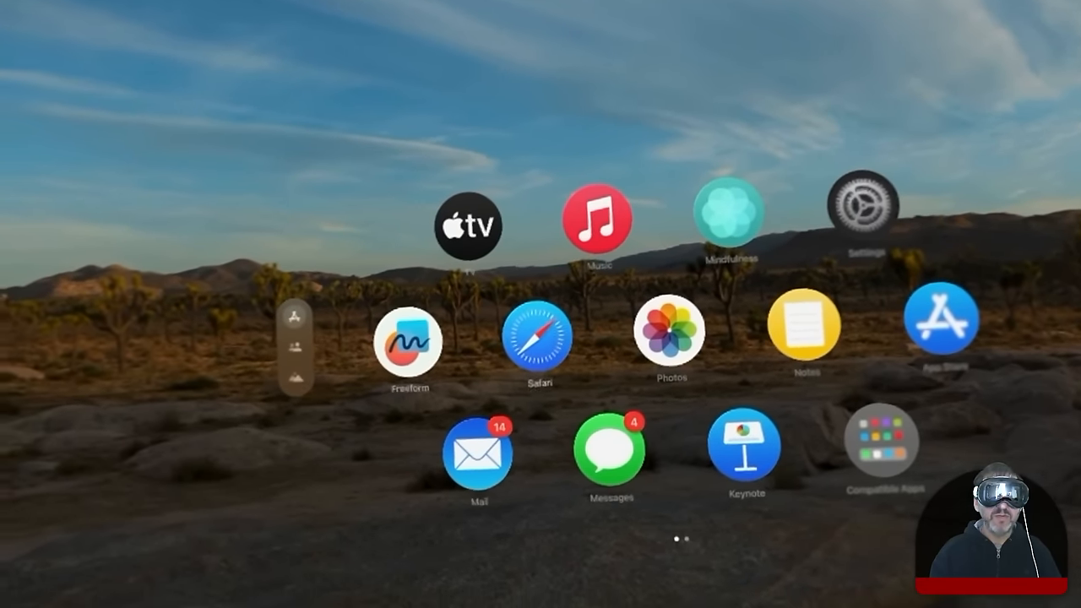
Open Safari and scroll through the Met Museum AR sculpture article.
{"action": "left_click", "coordinate": [539, 340]}
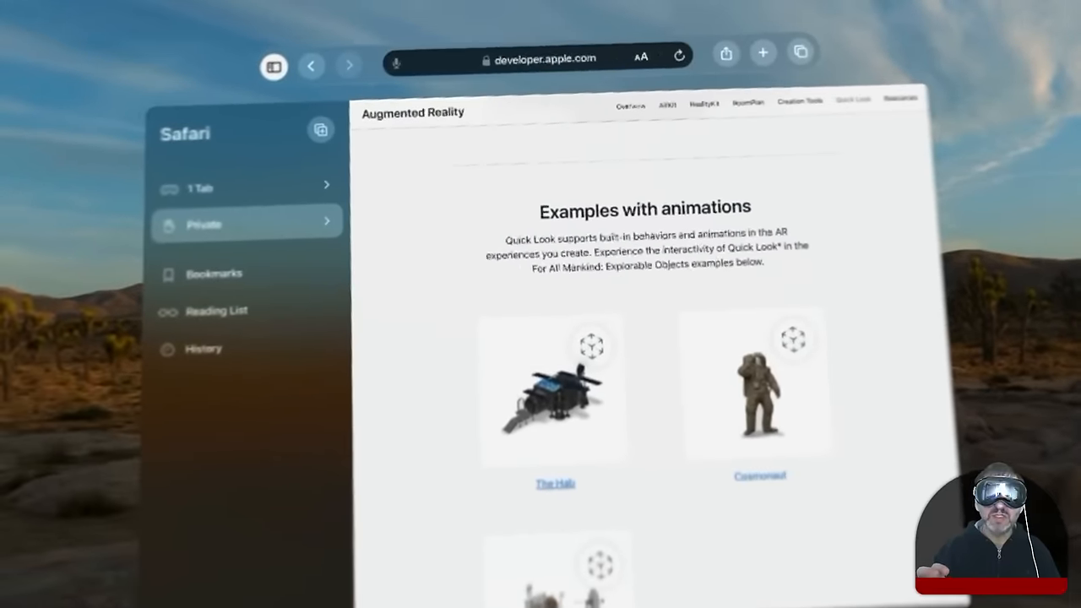
{"action": "scroll", "scroll_direction": "down", "scroll_amount": 3}
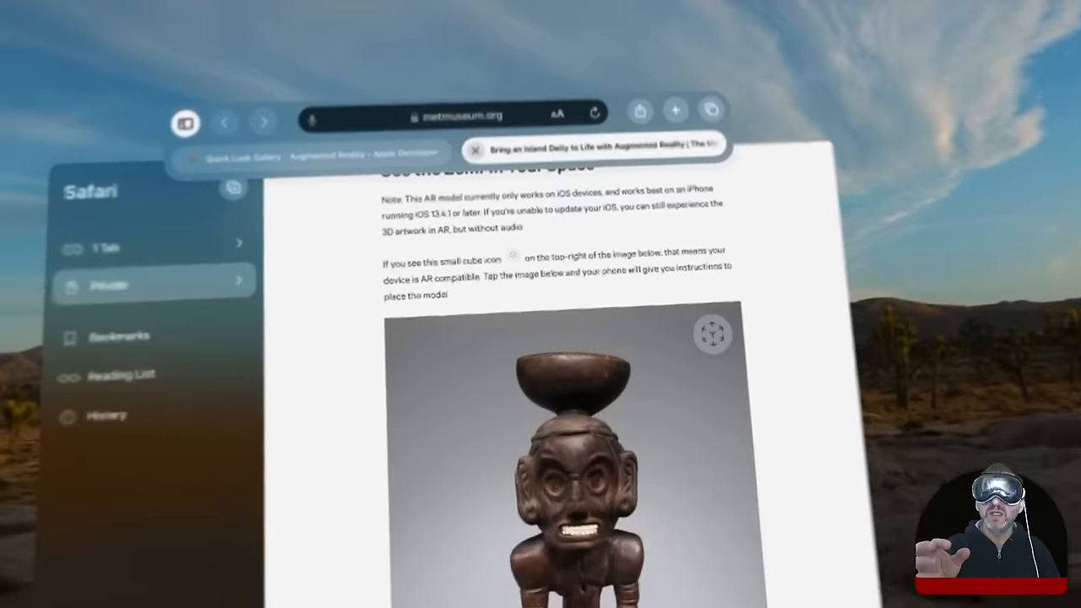
{"action": "scroll", "scroll_direction": "down", "scroll_amount": 3}
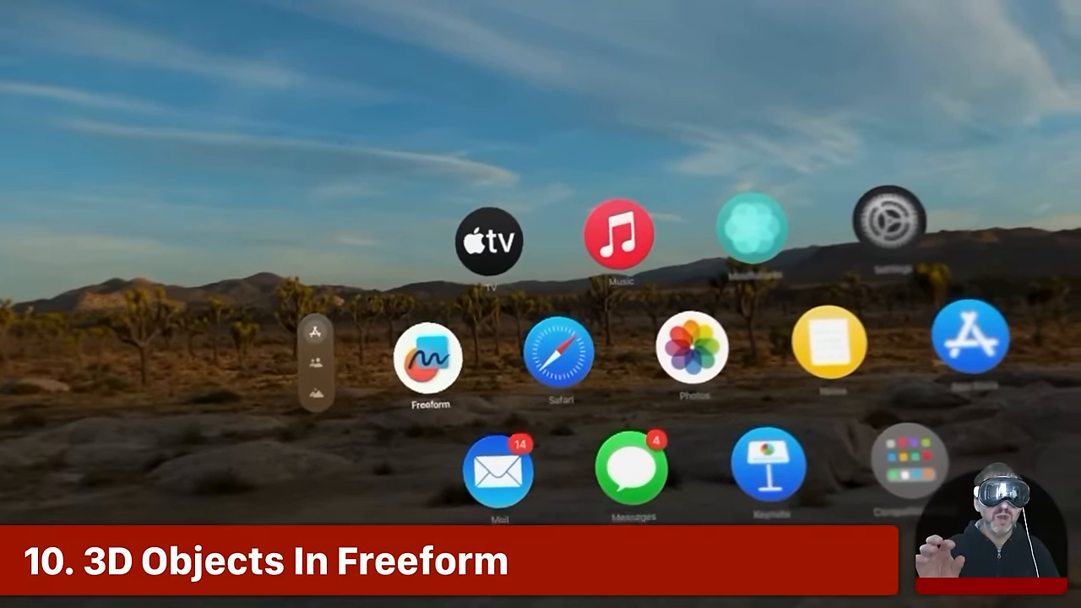
Launch Freeform, view the board's robot model full-size in 3D, then exit the preview.
{"action": "left_click", "coordinate": [428, 351]}
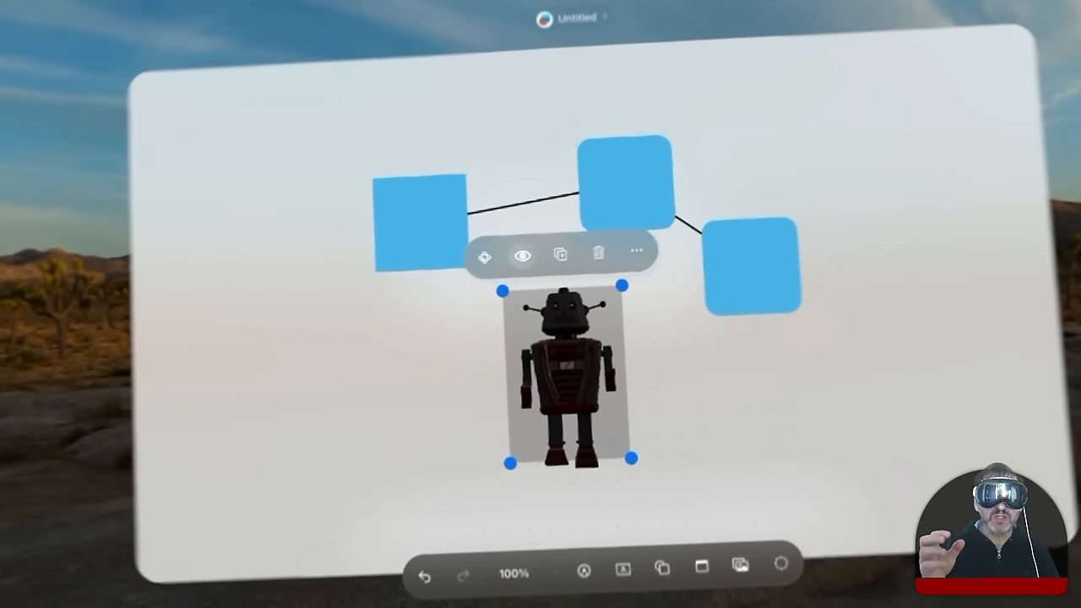
{"action": "left_click", "coordinate": [522, 255]}
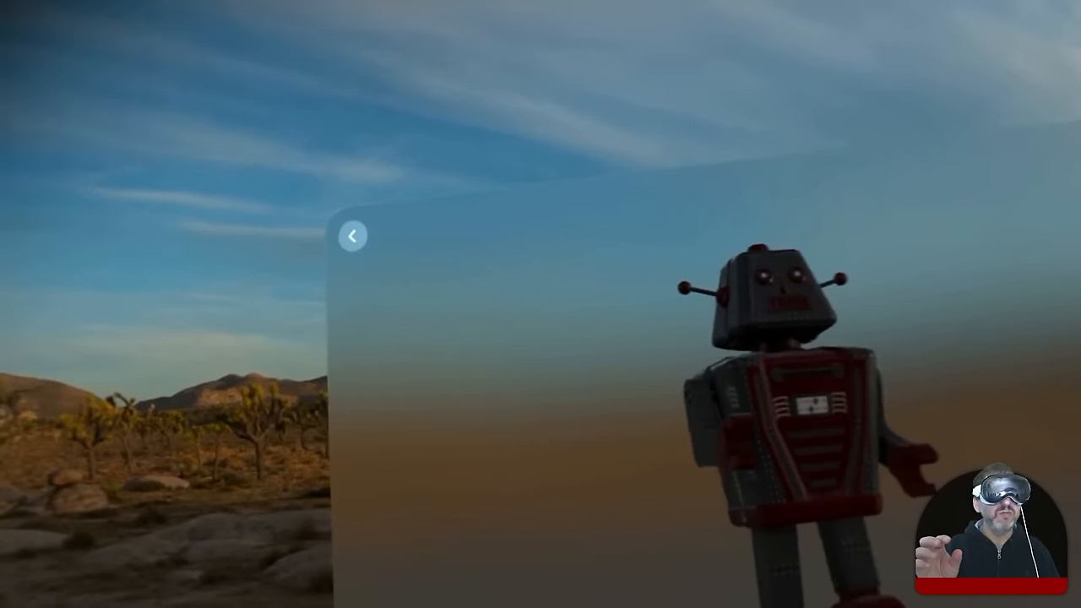
{"action": "left_click", "coordinate": [351, 236]}
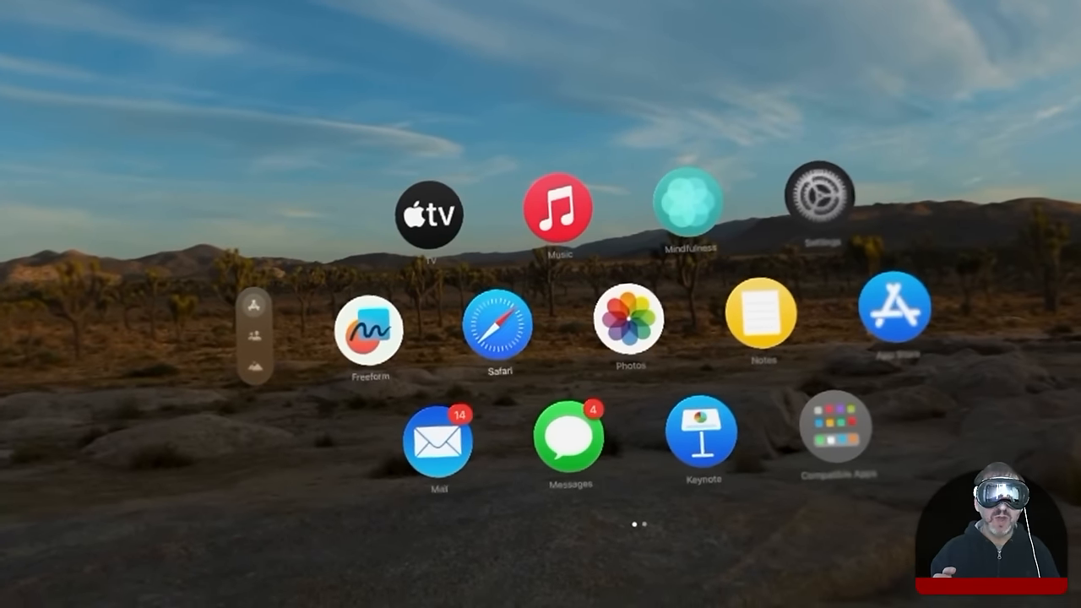
Move the Home View to page two with Files, Tips, Disney+, Max and Encounter Dinosaurs.
{"action": "scroll", "scroll_direction": "left", "scroll_amount": 3}
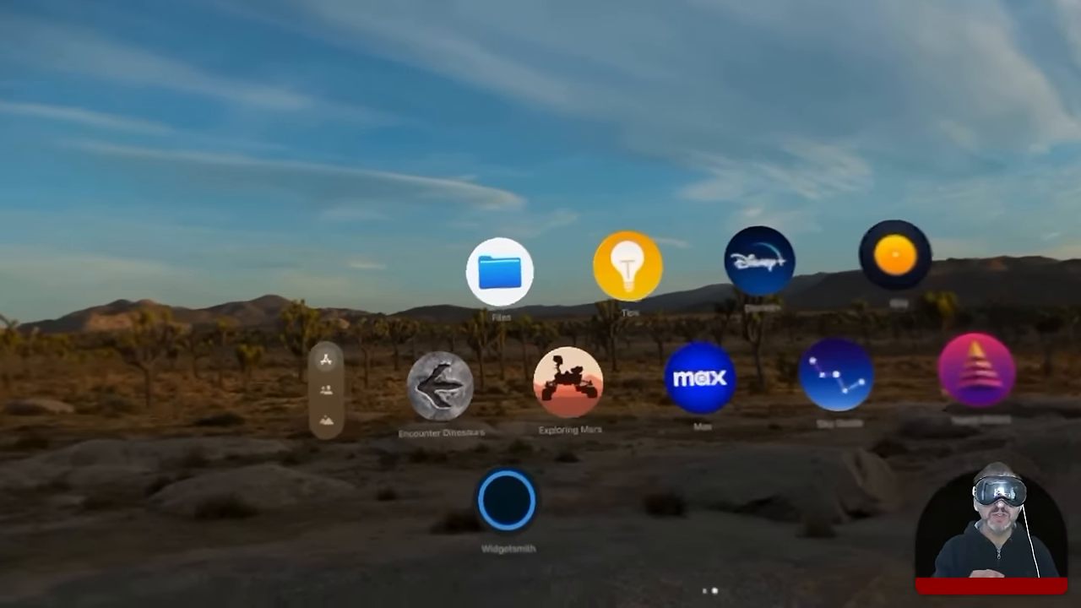
Launch Files from the Home View's second app page.
{"action": "left_click", "coordinate": [502, 270]}
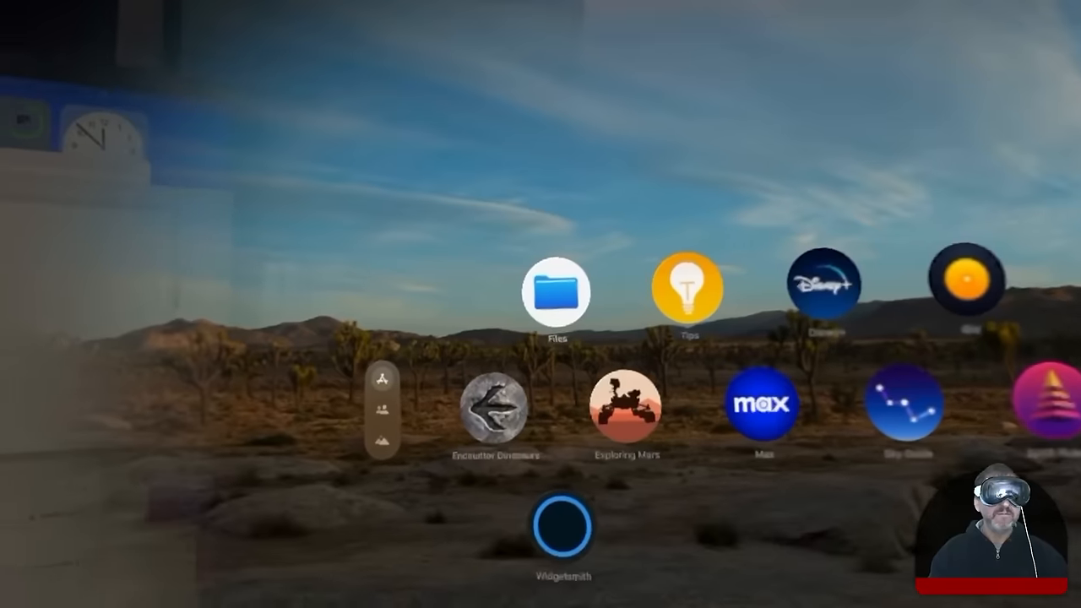
Bring the Home View back in front of the open Notes windows.
{"action": "left_click", "coordinate": [381, 440]}
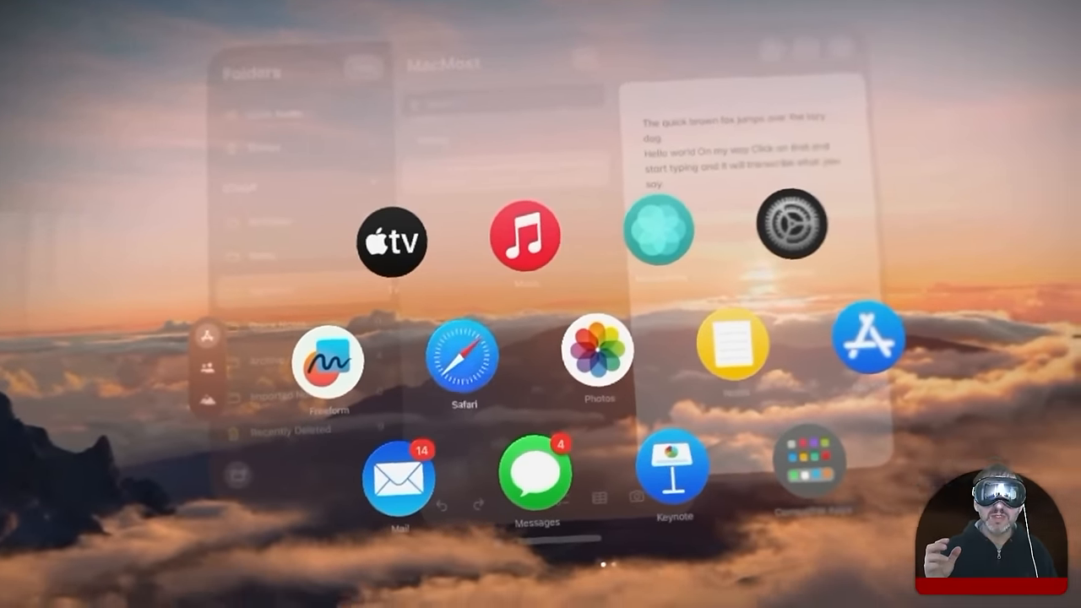
Switch the surroundings from desert to the sunset-above-the-clouds environment.
{"action": "left_click", "coordinate": [463, 354]}
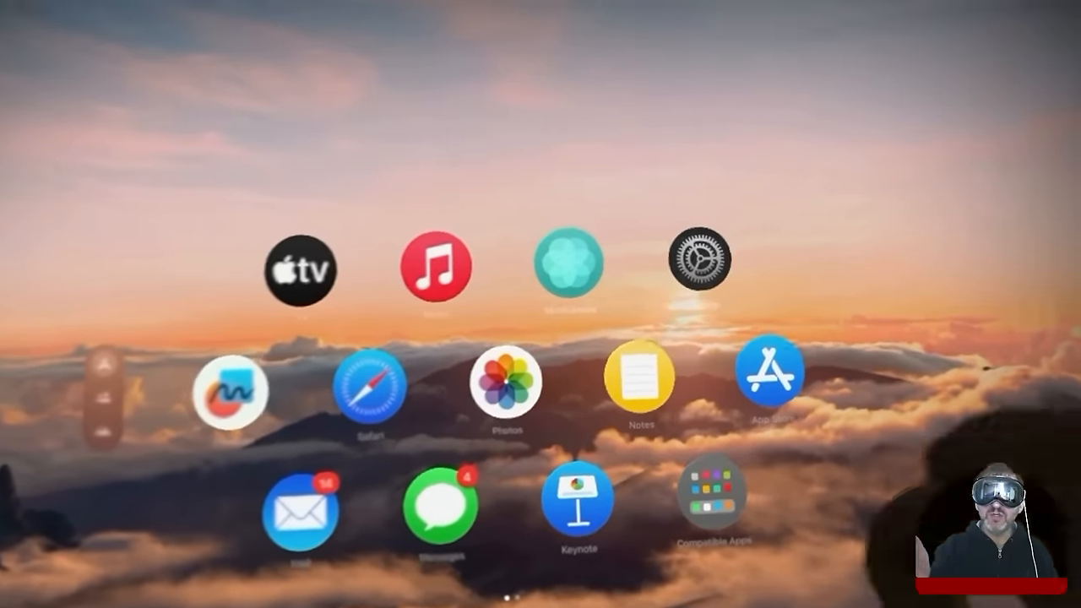
Launch djay with The Kinks' 'Waterloo Sunset (Stereo Mix)' loaded on the turntable.
{"action": "scroll", "scroll_direction": "right", "scroll_amount": 3}
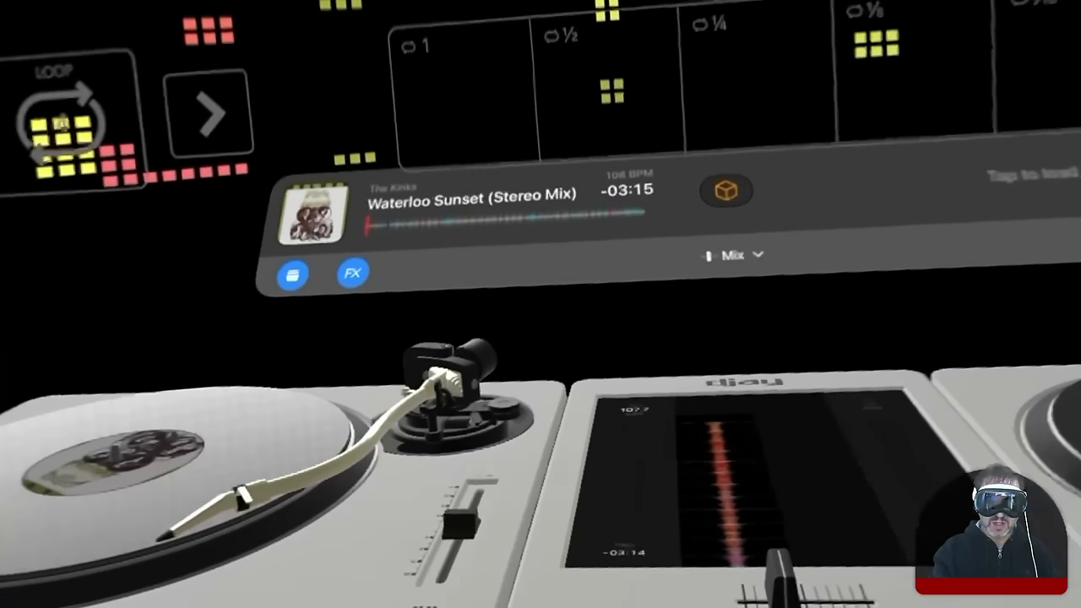
{"action": "mouse_move", "coordinate": [541, 304]}
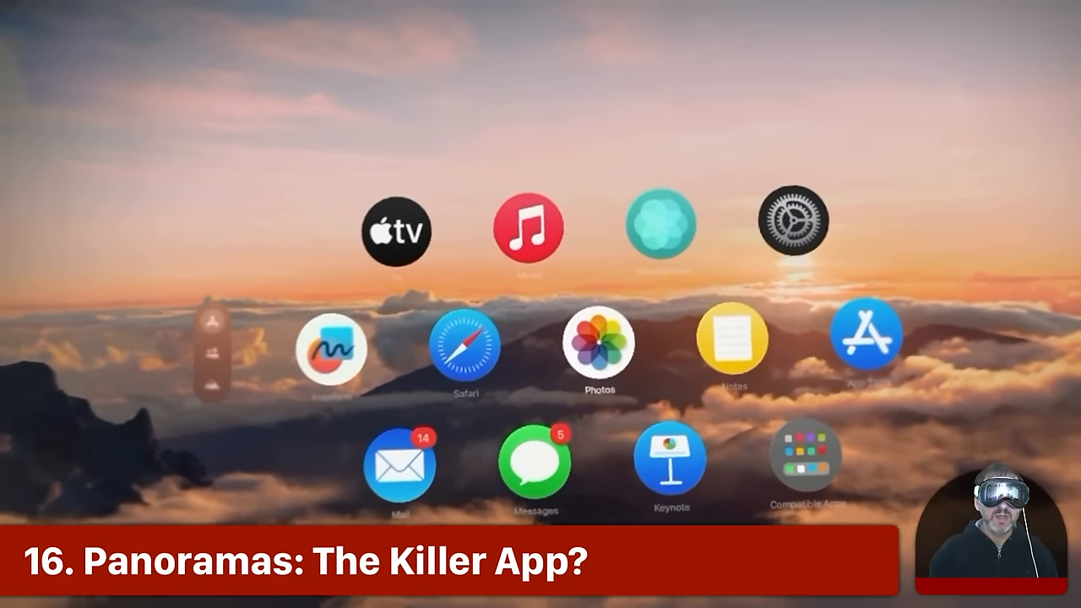
Open the Compatible Apps folder holding Books, Calendar, Clock, Maps and Podcasts.
{"action": "left_click", "coordinate": [598, 345]}
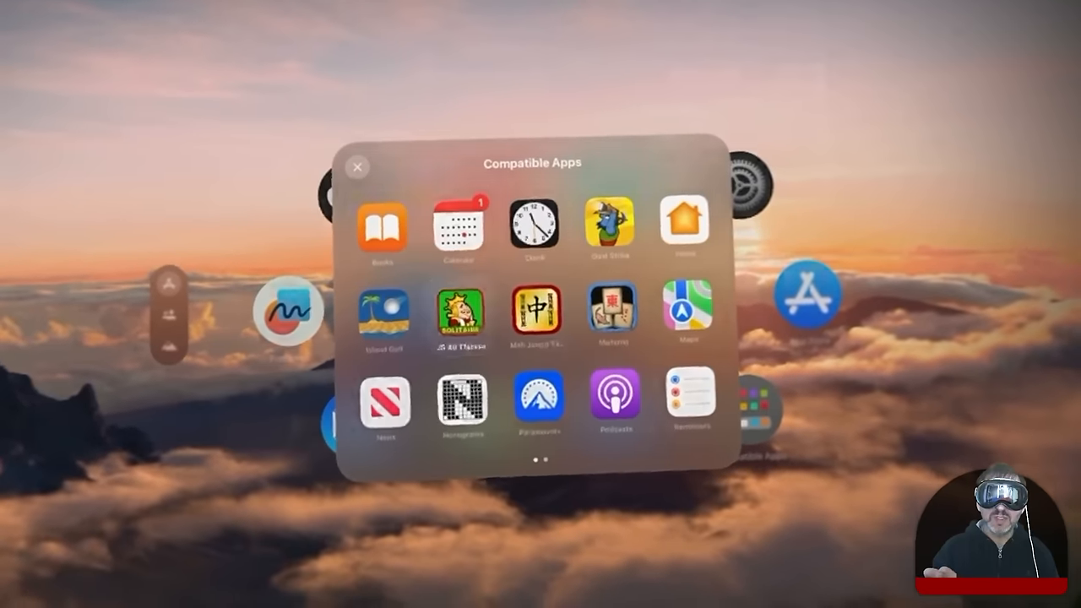
Open Accessibility Shortcut options, then scroll the sidebar and go to the Display settings page.
{"action": "left_click", "coordinate": [458, 317]}
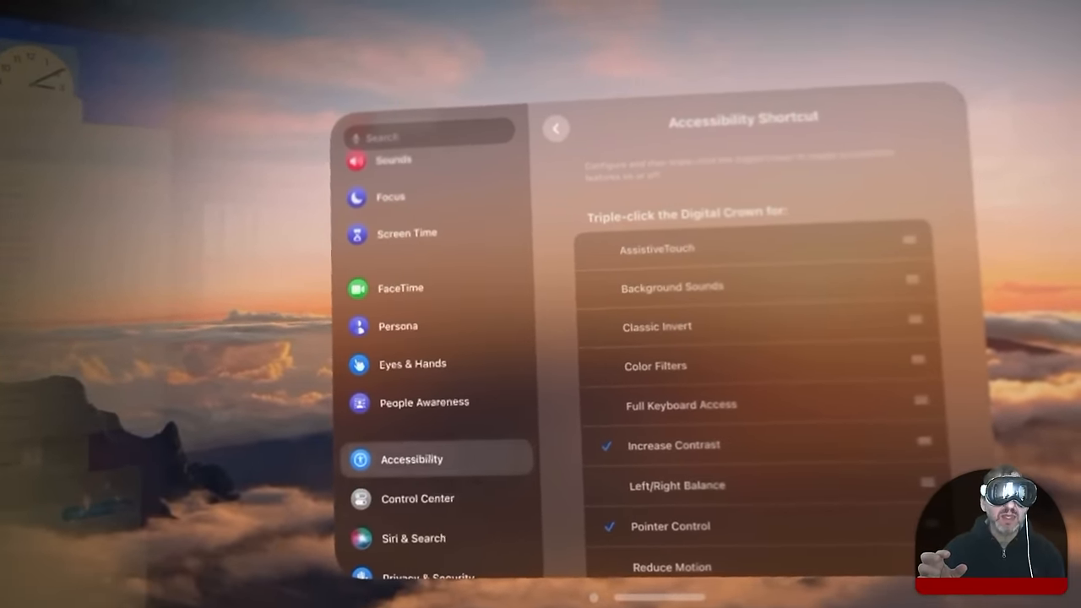
{"action": "scroll", "scroll_direction": "down", "scroll_amount": 3}
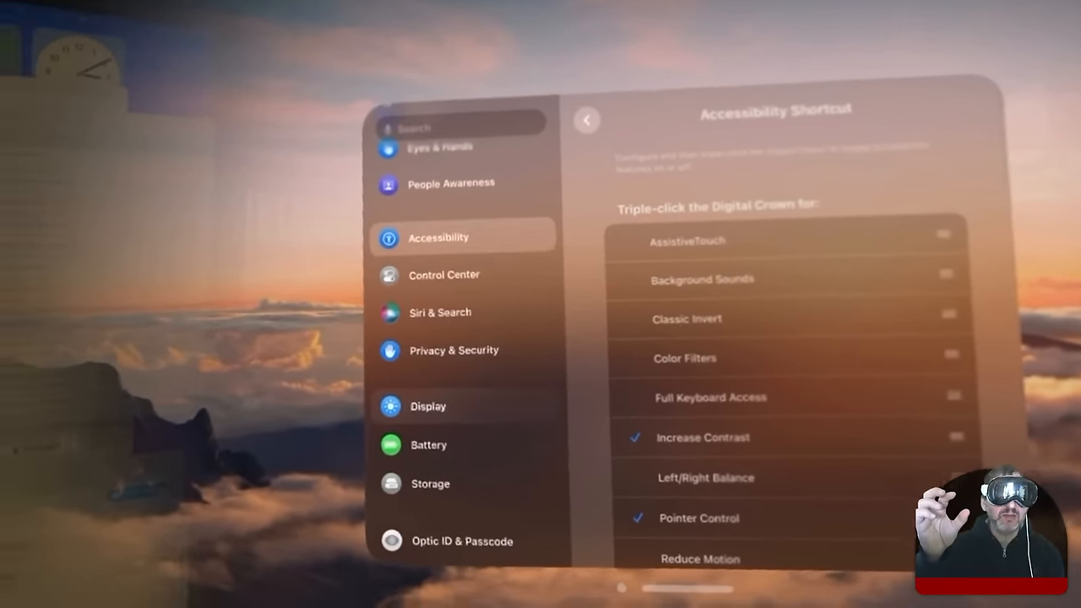
{"action": "left_click", "coordinate": [428, 406]}
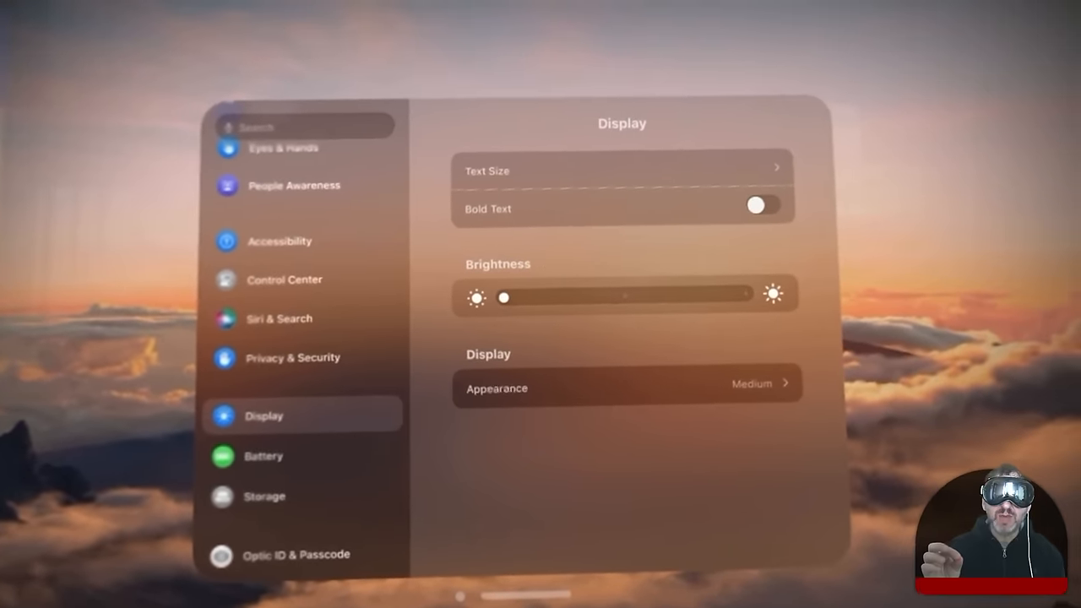
Drag the Display Brightness slider up to about halfway and fine-tune the level.
{"action": "left_click_drag", "start_coordinate": [500, 296], "coordinate": [626, 289]}
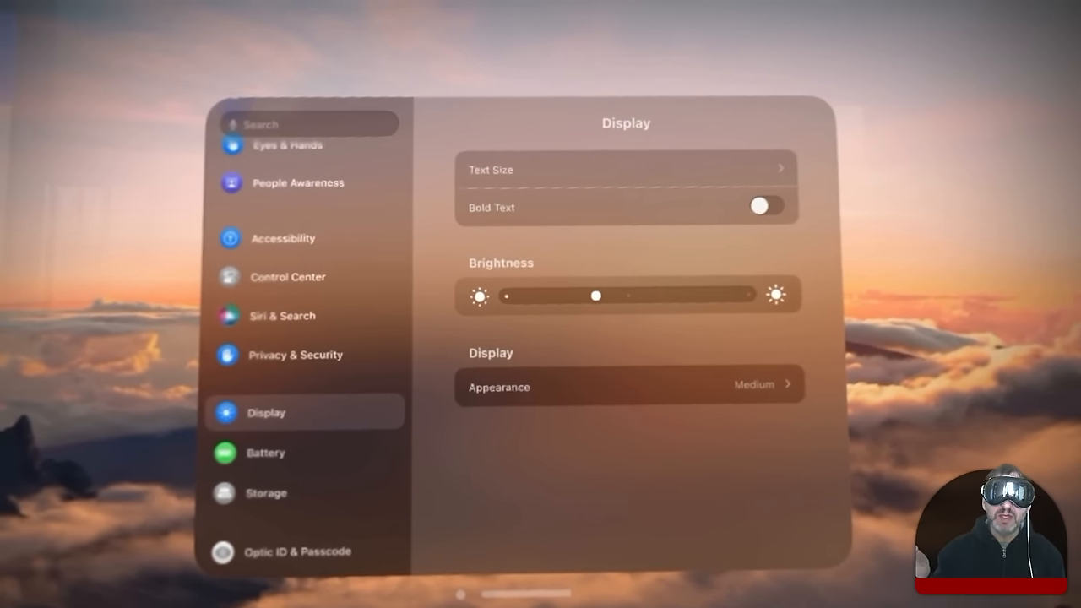
{"action": "left_click_drag", "start_coordinate": [595, 296], "coordinate": [505, 285]}
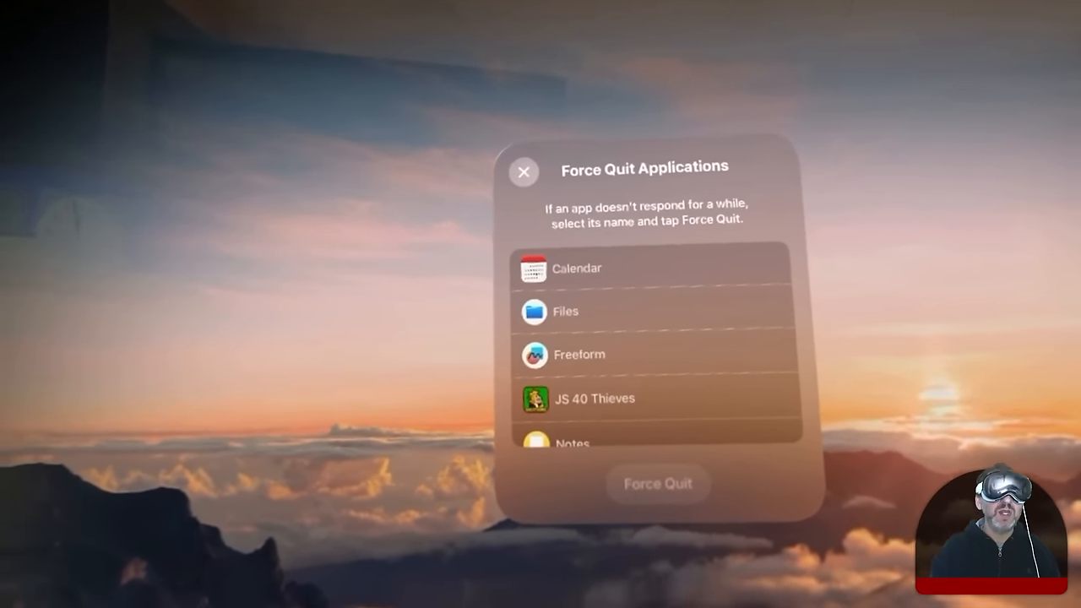
Close the Force Quit Applications window with its X button to return to Home View.
{"action": "left_click", "coordinate": [523, 171]}
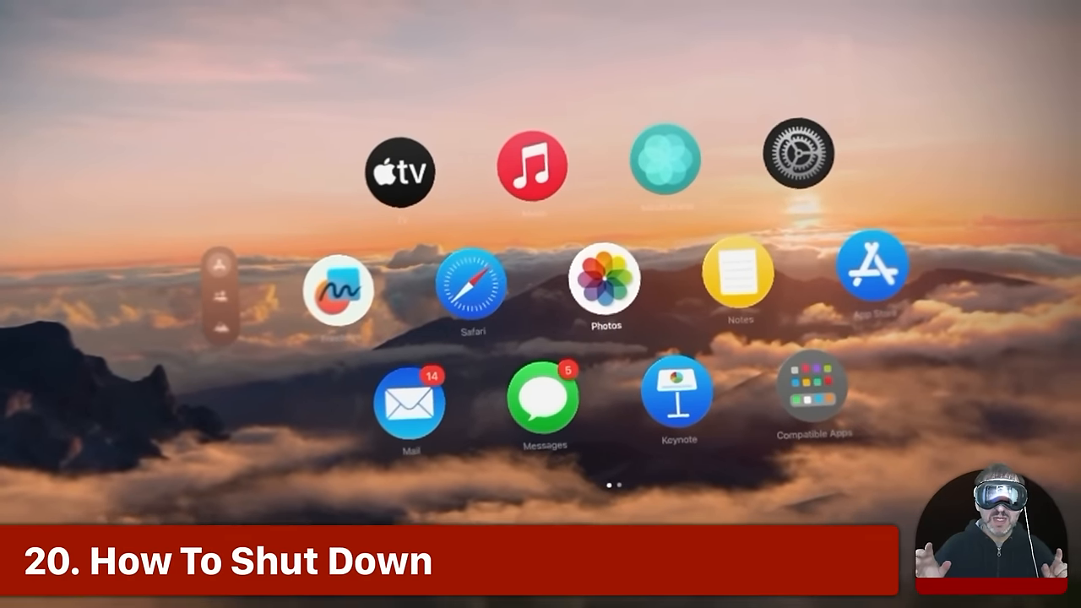